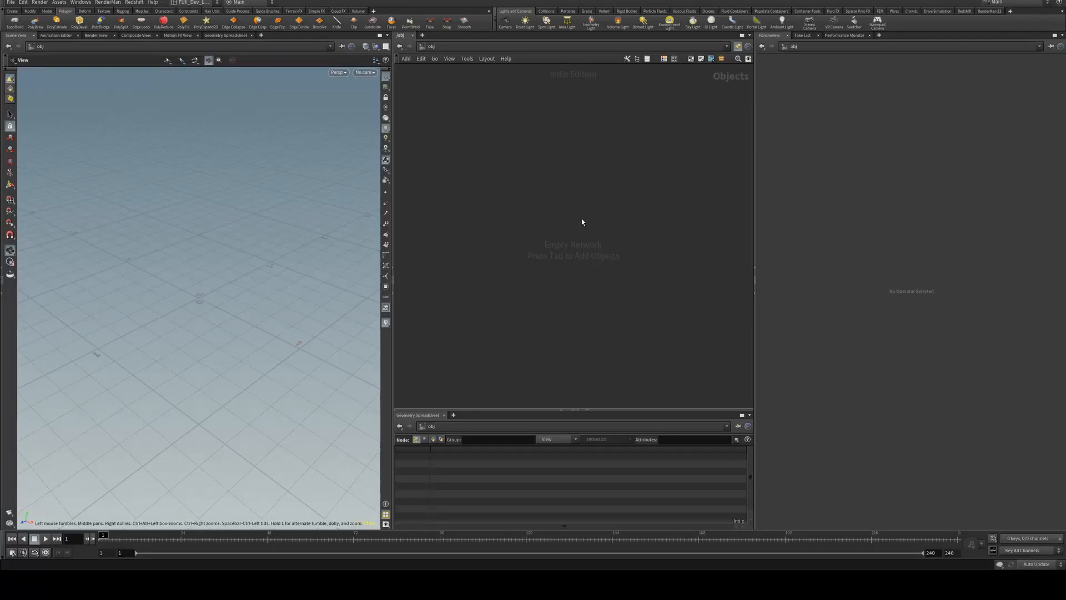
- Create a geometry object containing a box node built as a polygon mesh
key(Tab)
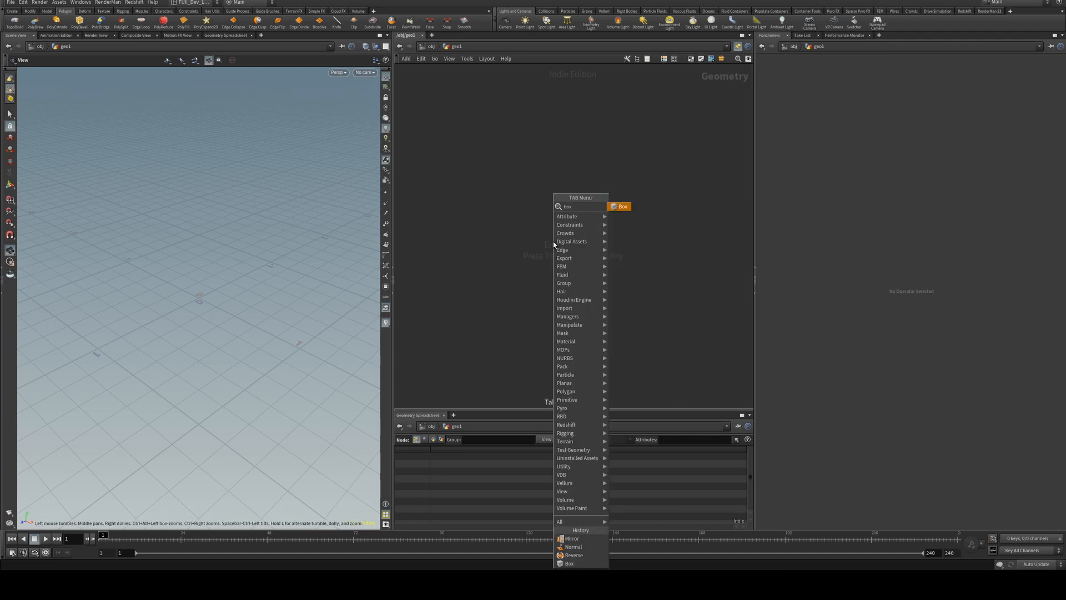
click(569, 562)
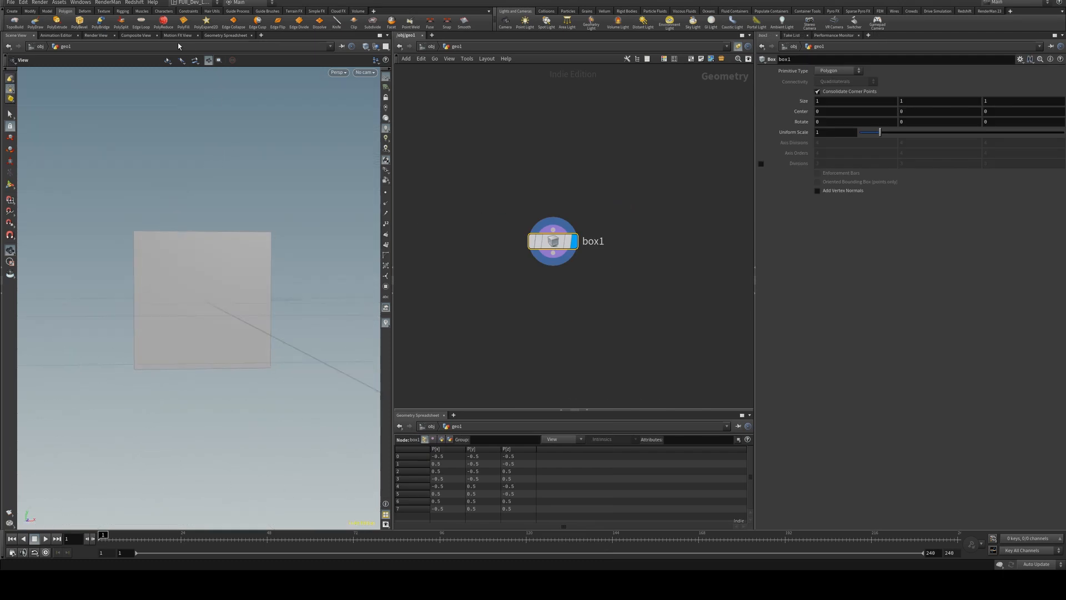
mouse_move(140, 151)
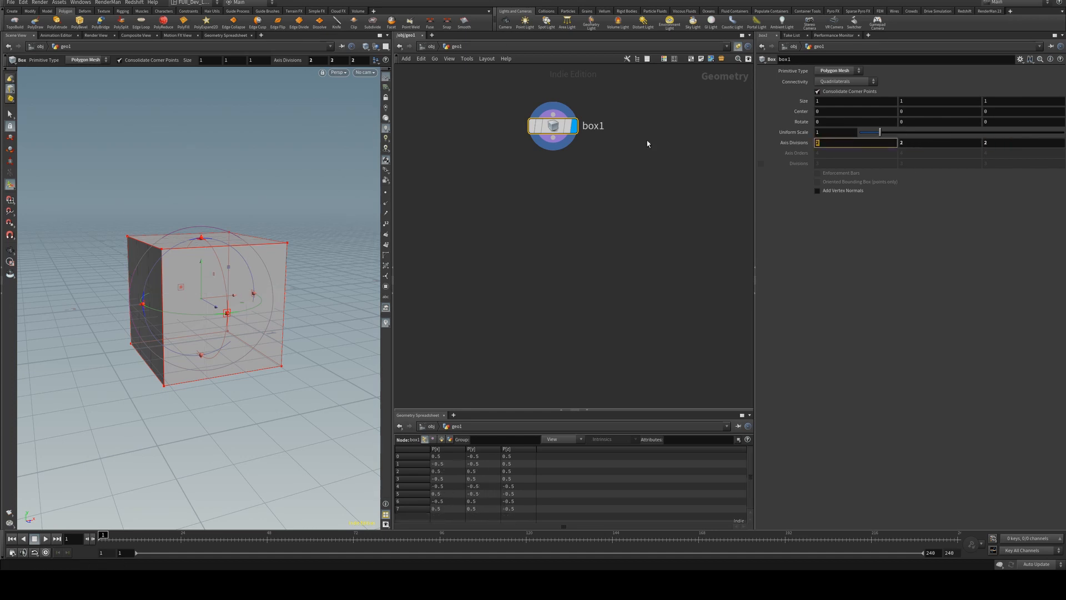
- Give the box 3 axis divisions and scale selected points into a hexagonal profile
text(3)
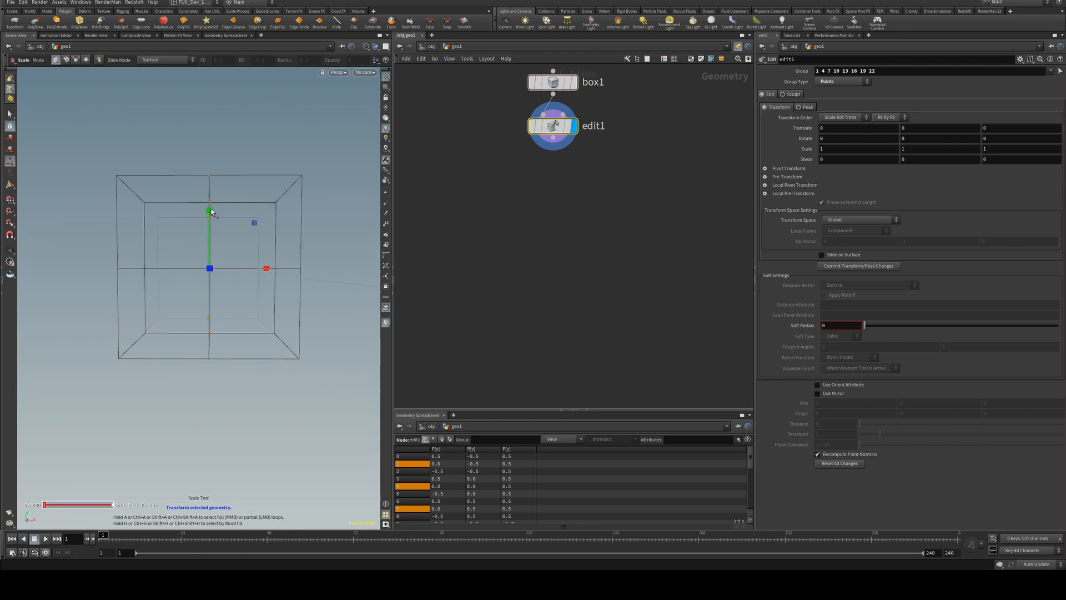
drag(209, 211, 209, 173)
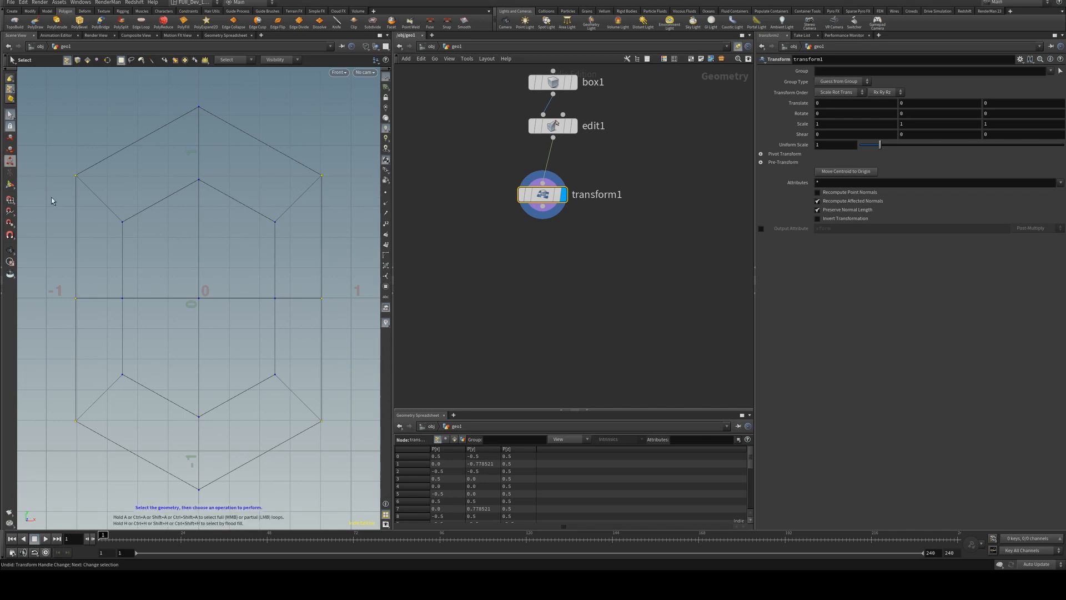
- Taper the hexagon's middle points inward with edit2 and add a Normal node after it
drag(199, 298, 251, 298)
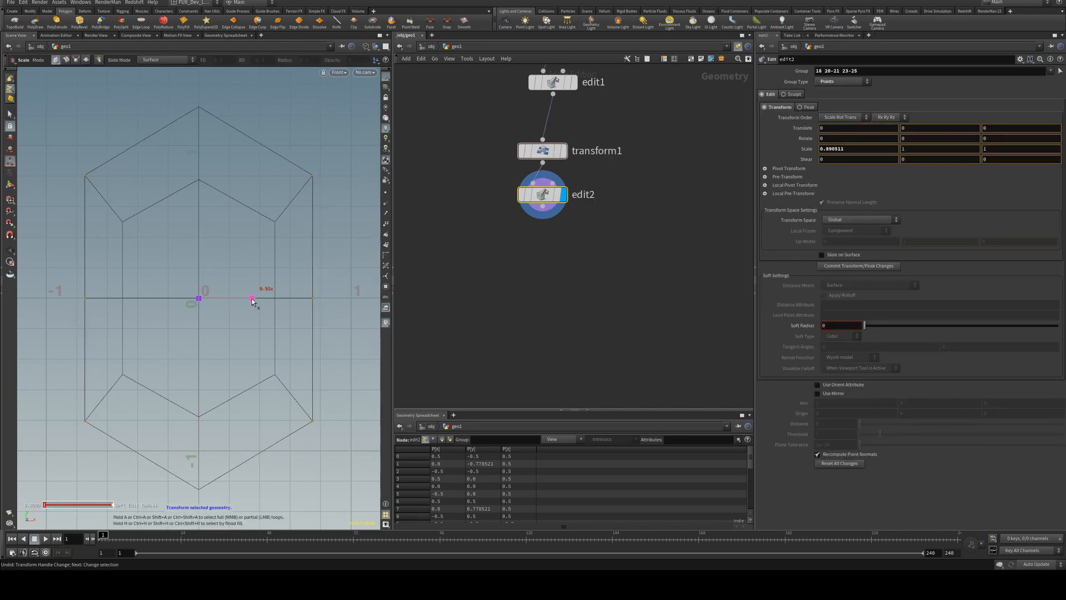
key(tab)
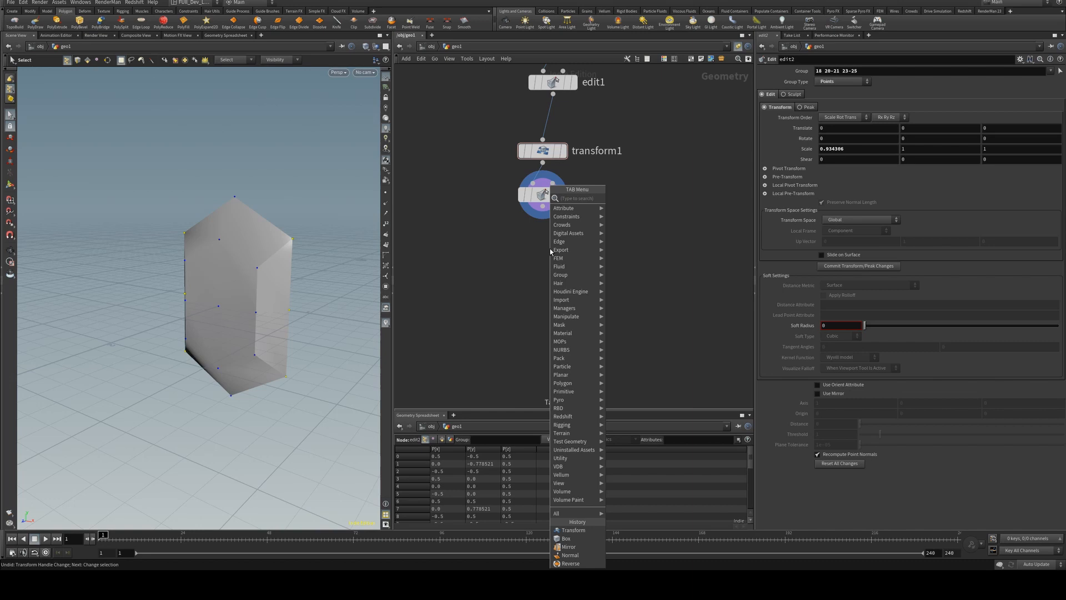
click(569, 555)
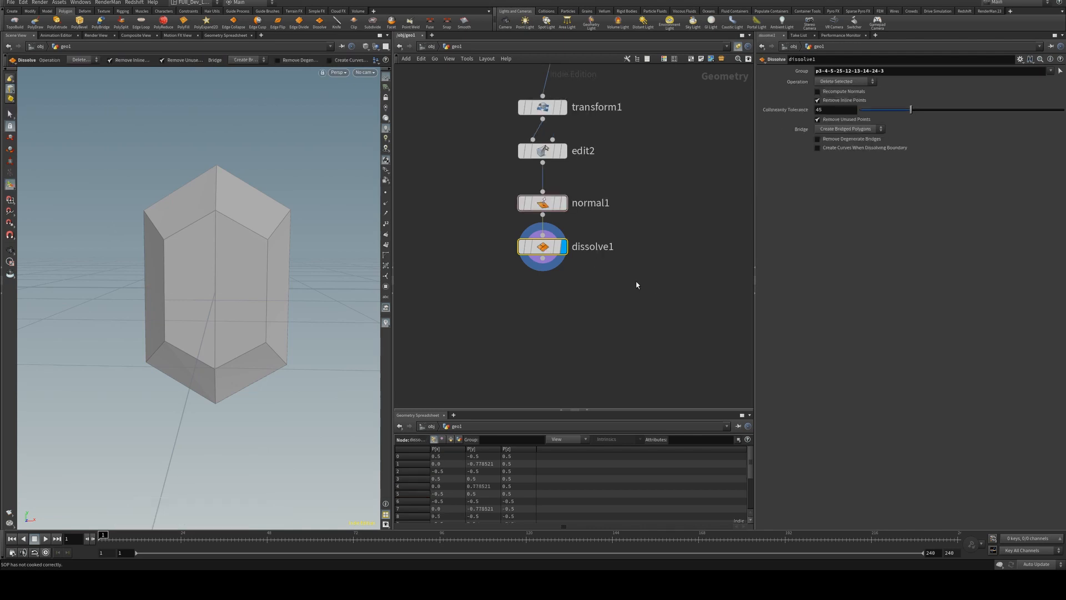
mouse_move(540, 303)
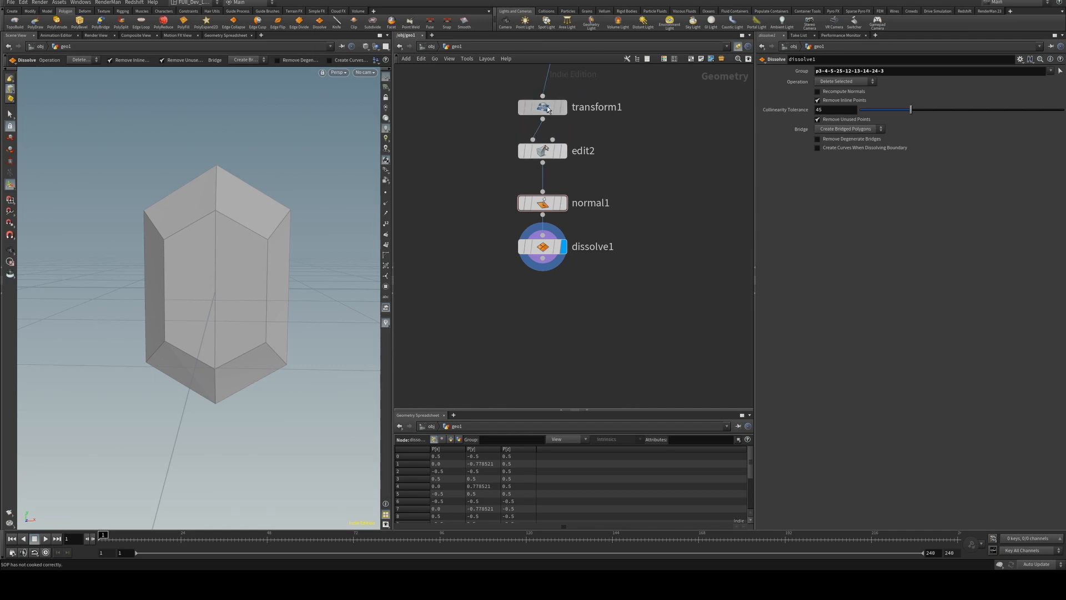
- Increase transform1's Y scale to stretch the gemstone taller
click(541, 106)
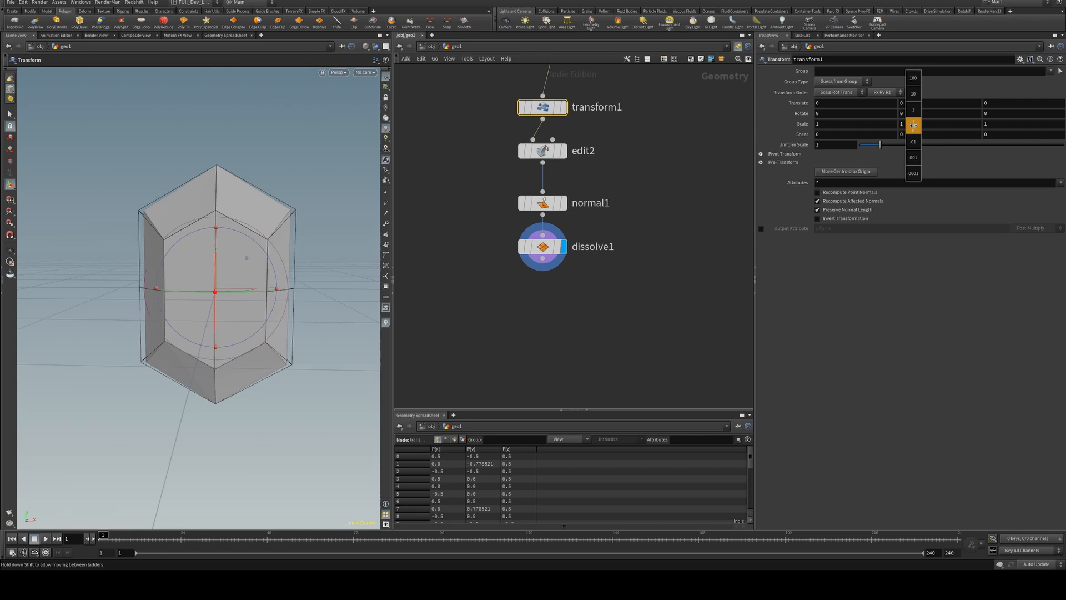
drag(912, 124, 928, 125)
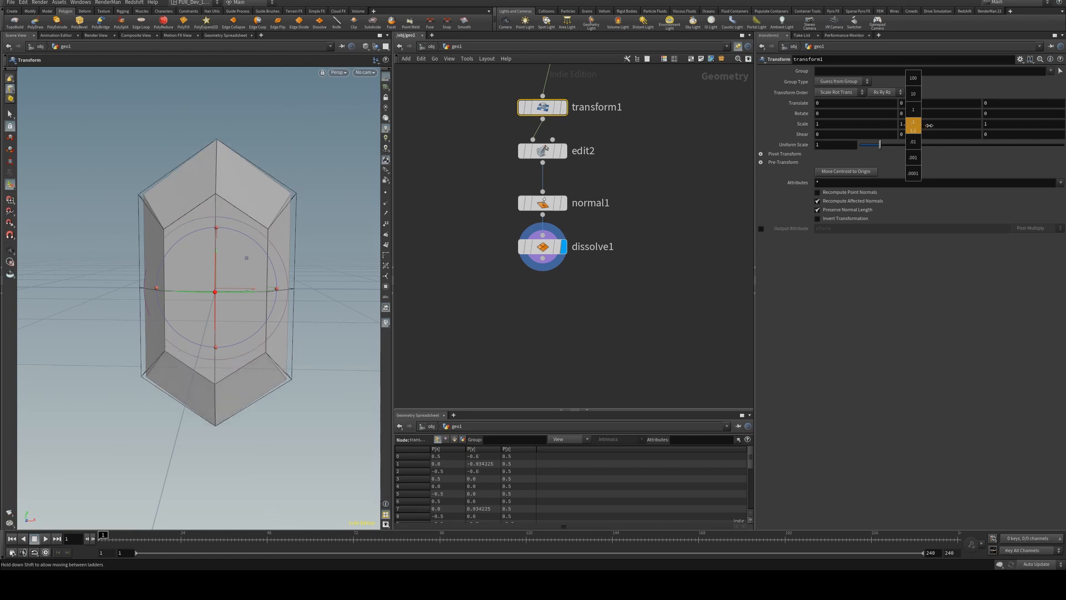
drag(913, 124, 921, 125)
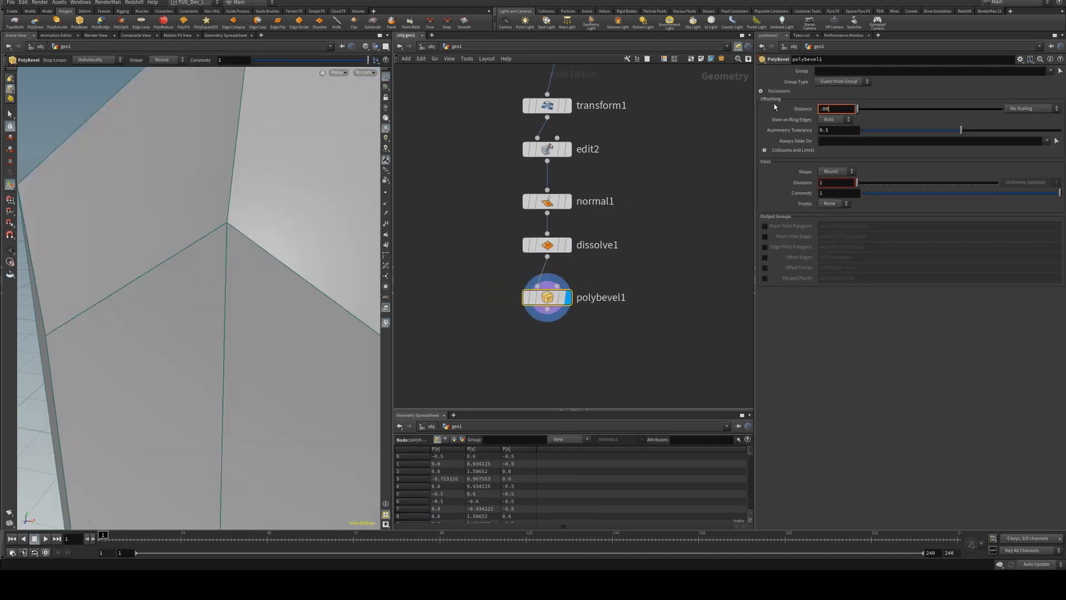
- Set the PolyBevel distance to 0.001 with a Crease fillet shape and 2 divisions
text(.001)
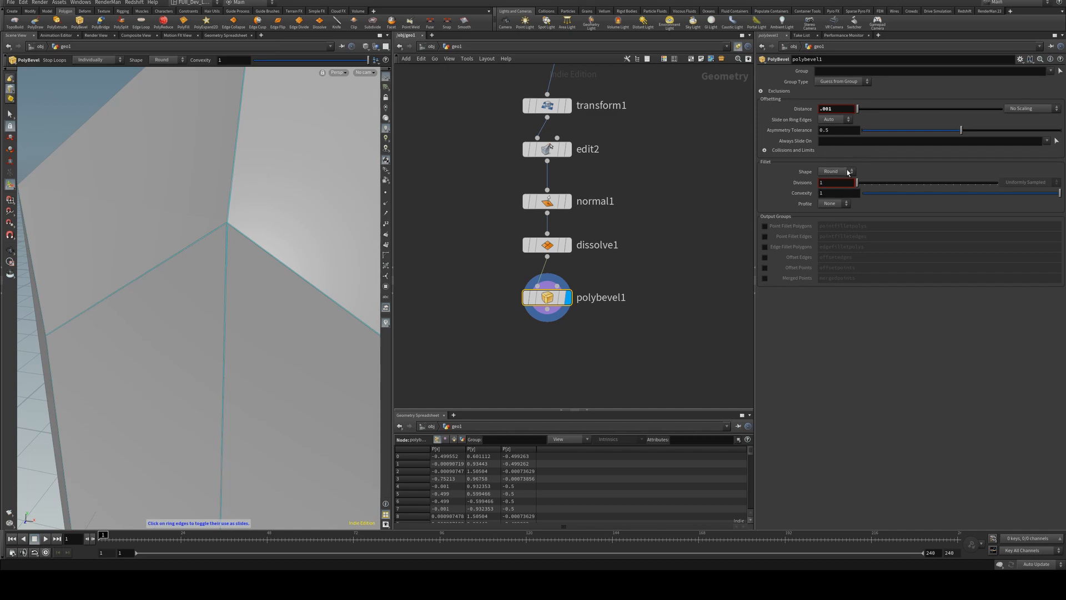
click(836, 170)
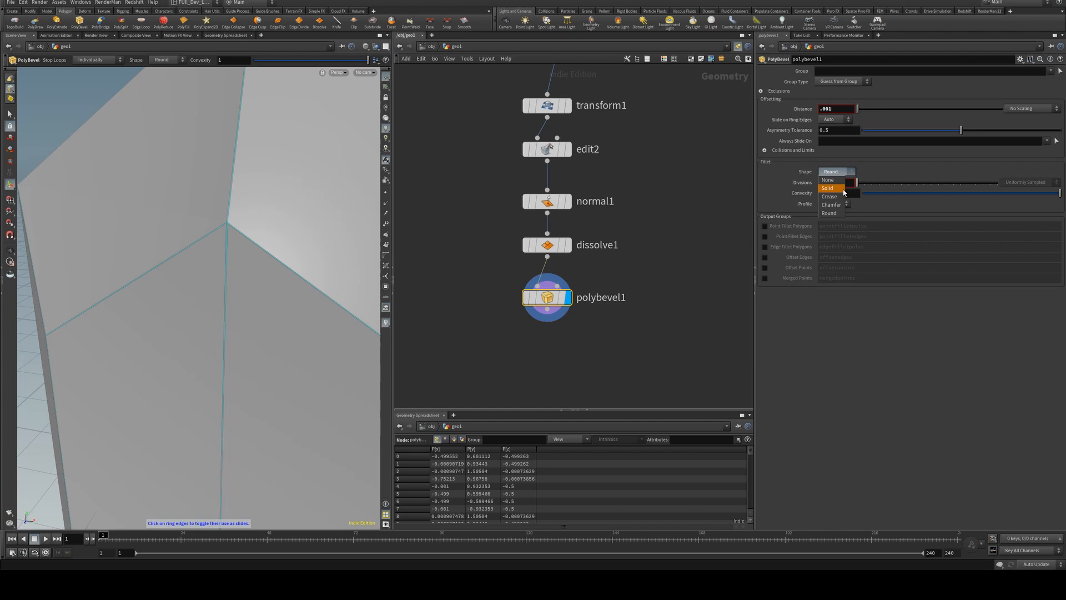
click(829, 196)
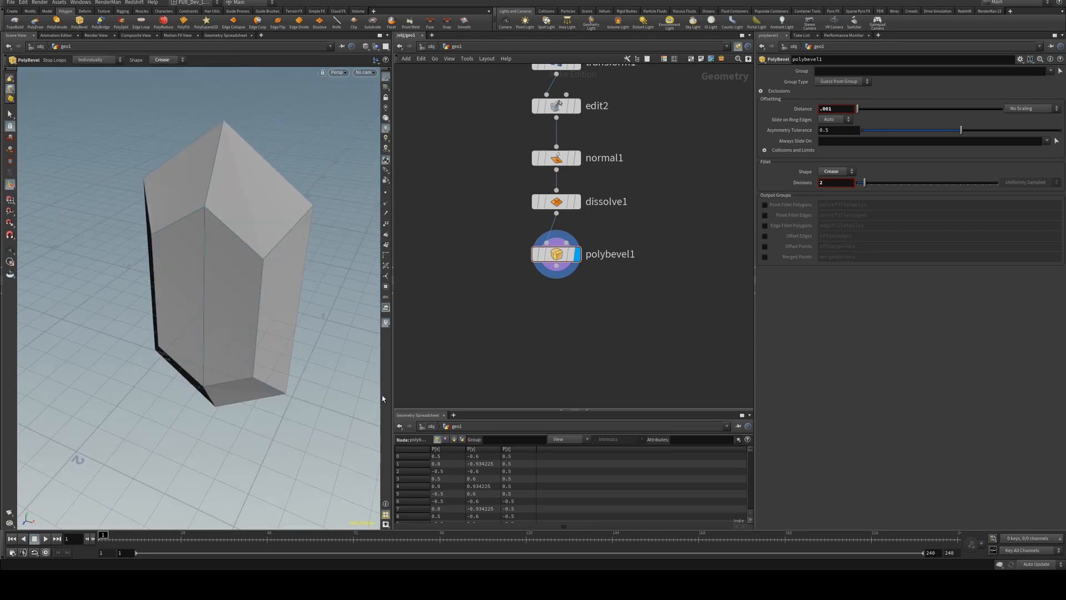
key(Tab)
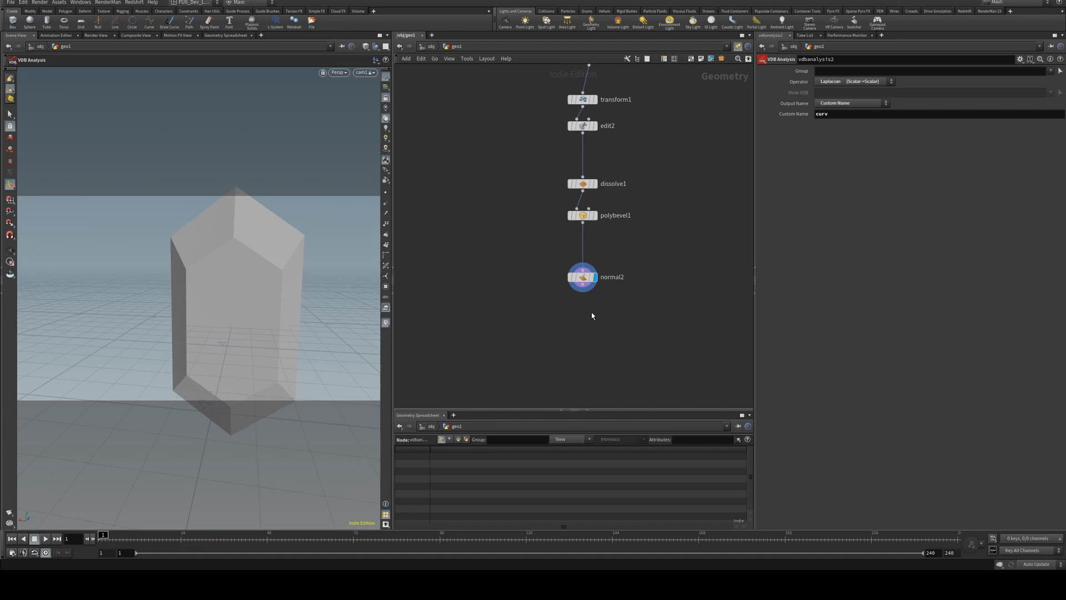
- Add a VDB from Polygons node and wire normal2 into it
key(tab)
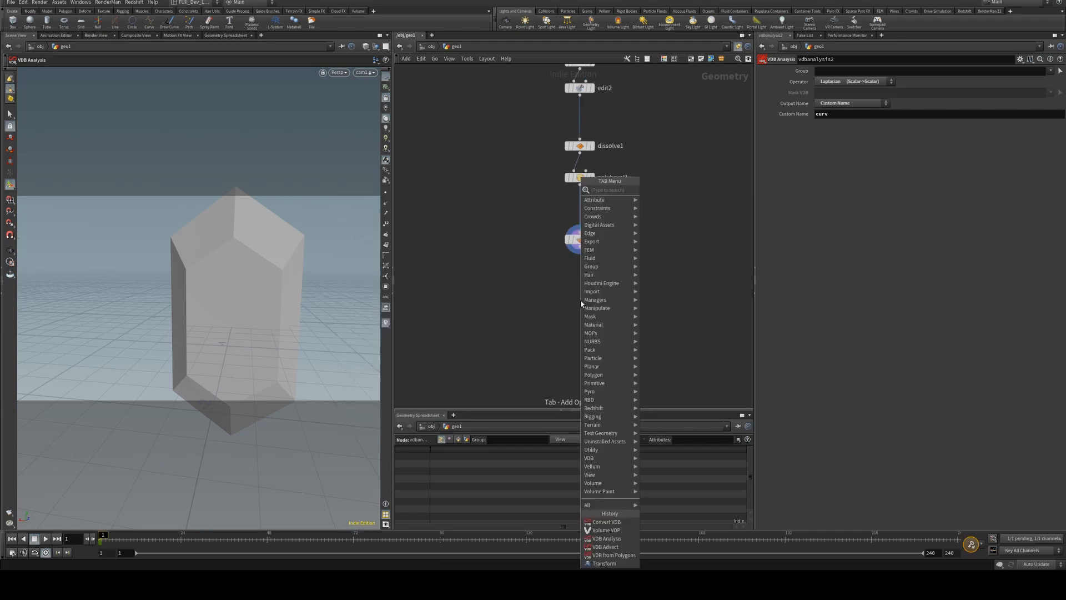
text(vdbfrom)
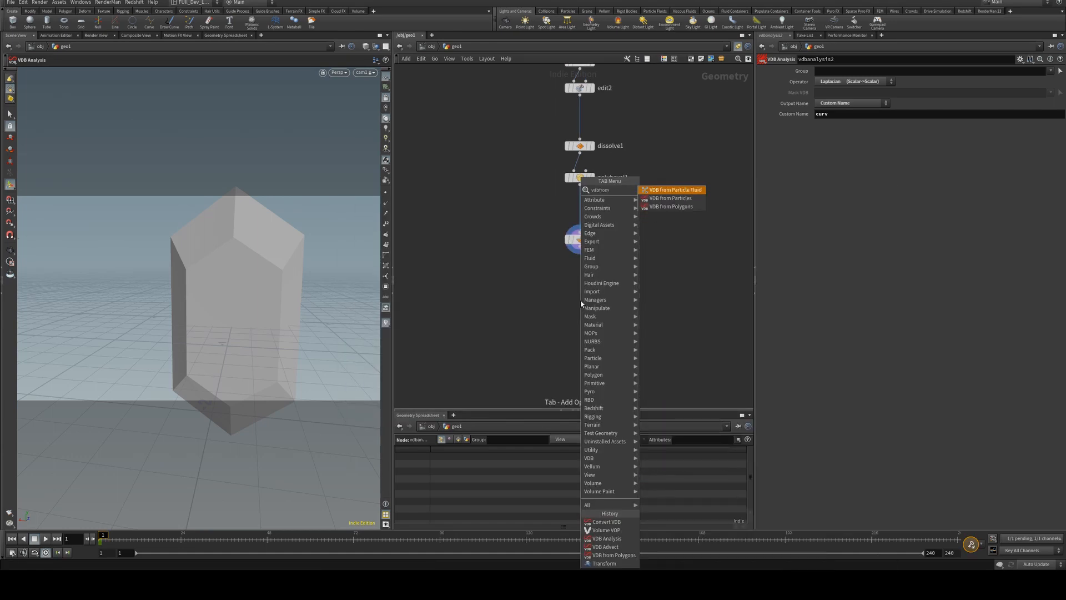
click(669, 206)
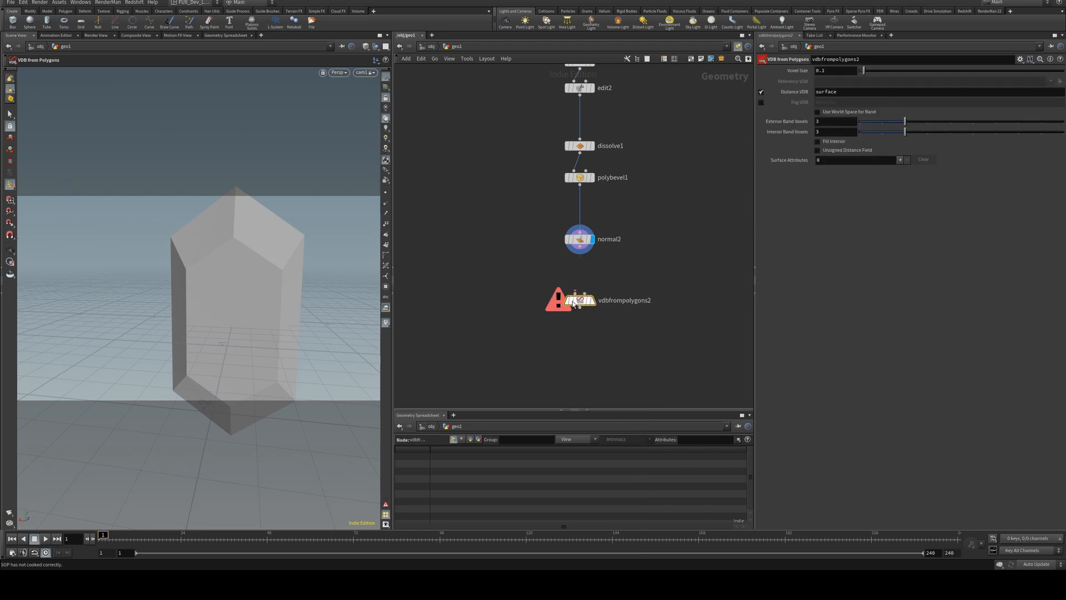
click(579, 300)
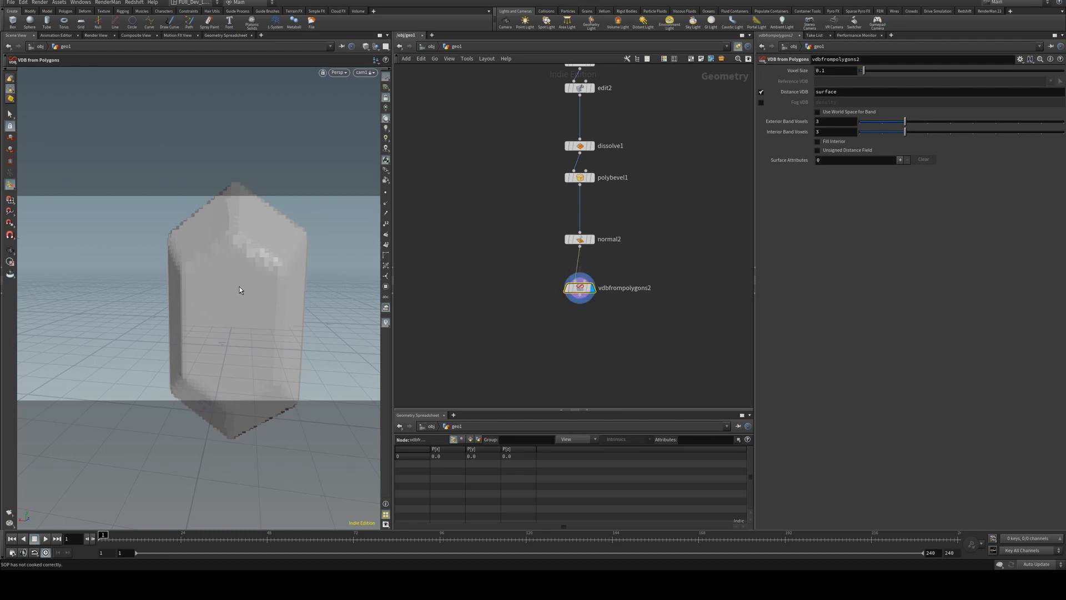
mouse_move(544, 342)
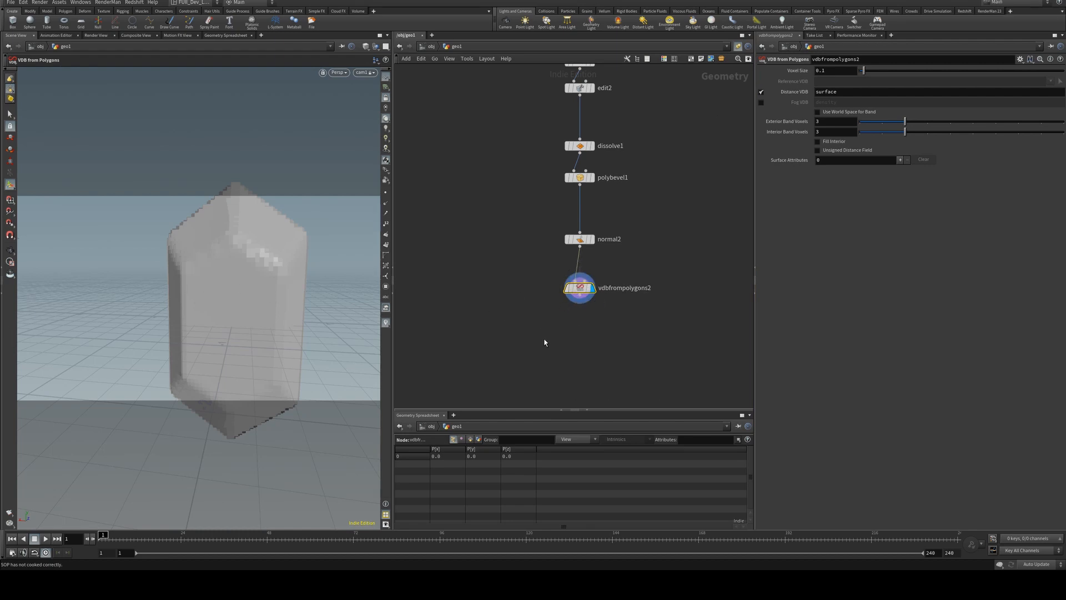
- Add a VDB Advect node below the VDB conversion
key(Tab)
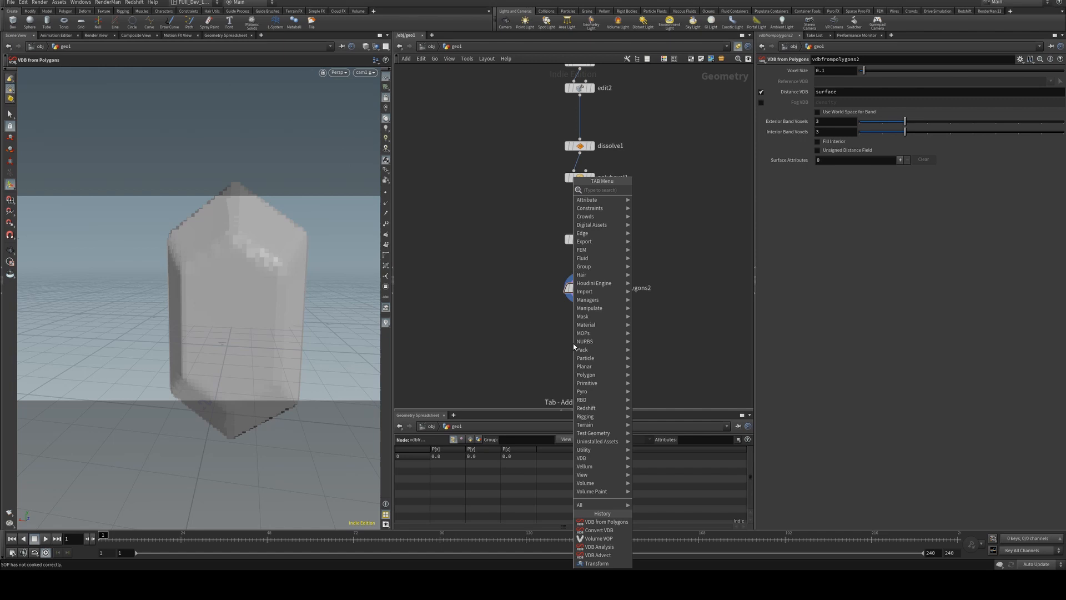
text(vdbadv)
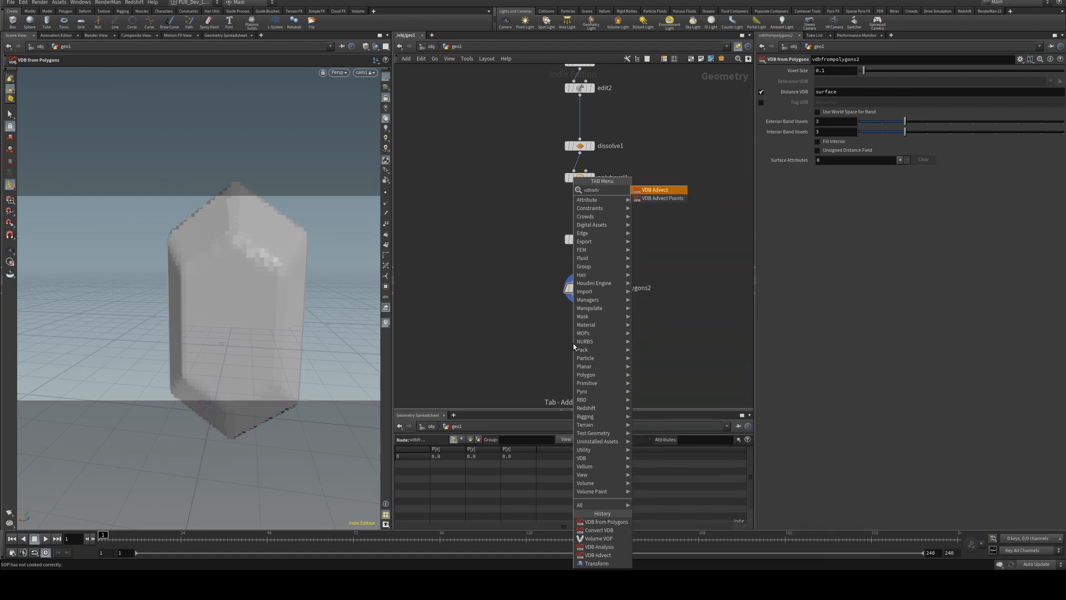
click(654, 190)
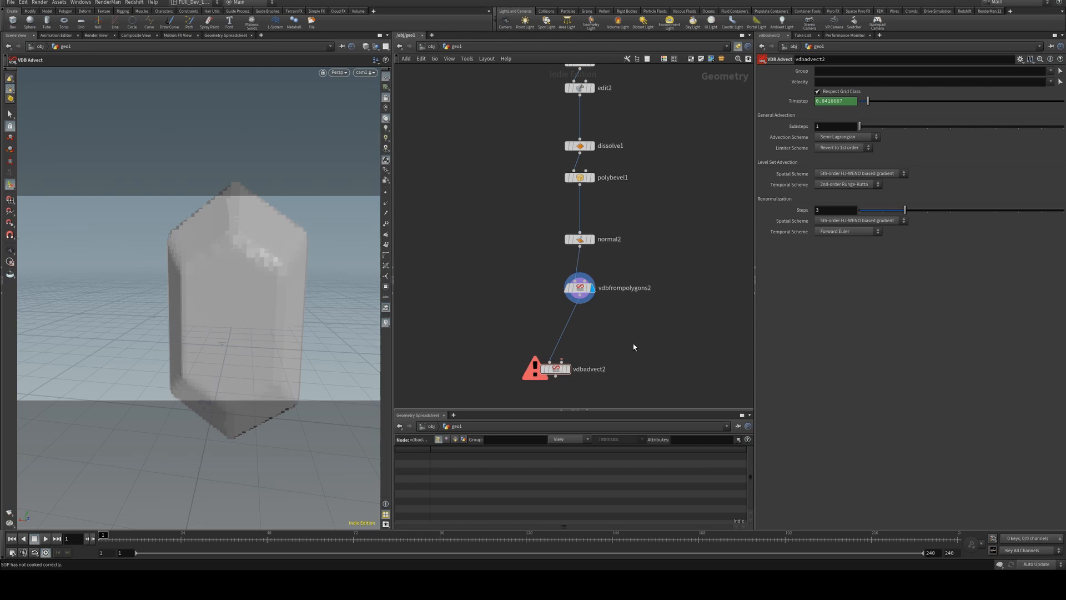
- Add another VDB Analysis node branching off the VDB surface
key(Tab)
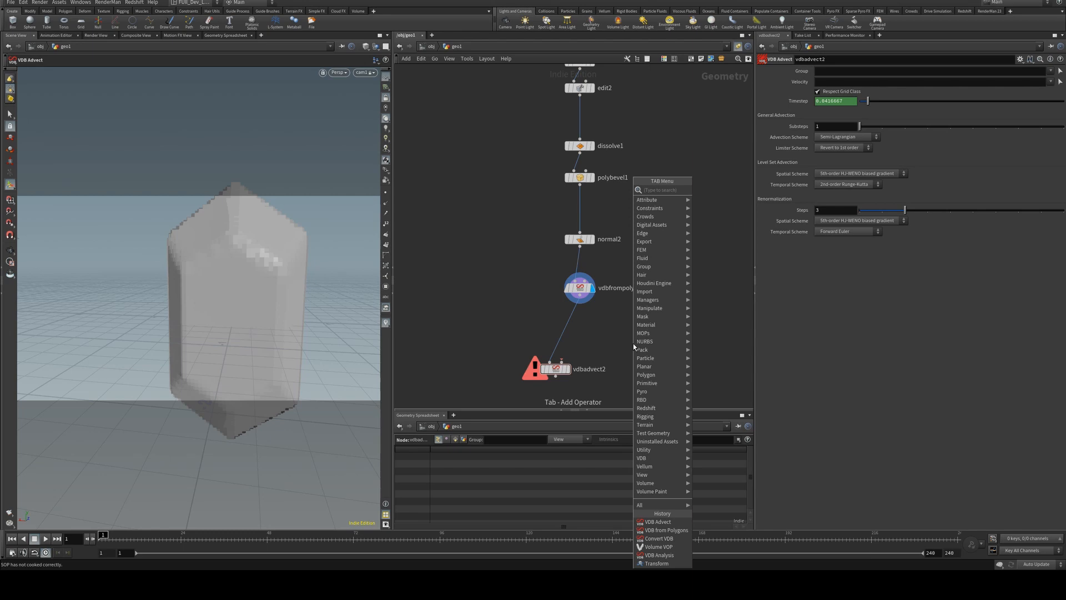
text(vdbad)
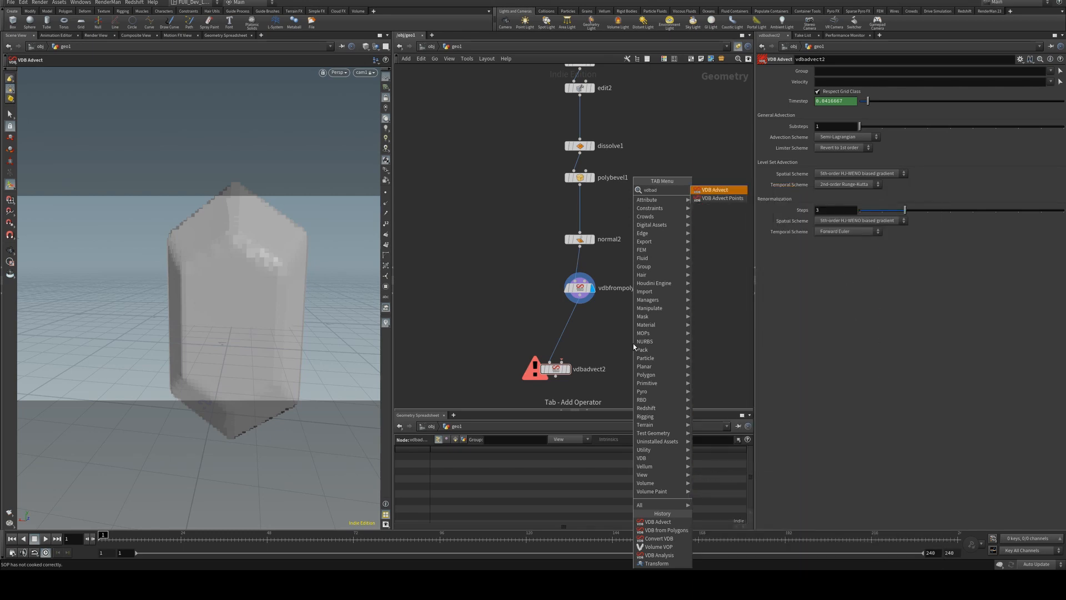
click(656, 555)
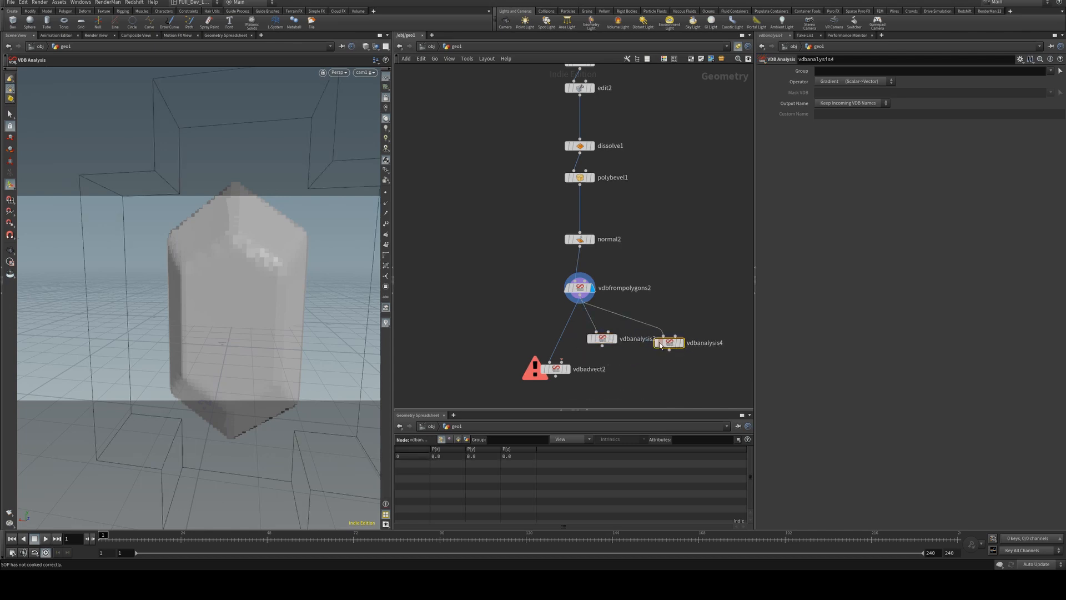
- Set vdbanalysis4 to output Curvature under the custom name 'curvature'
click(600, 339)
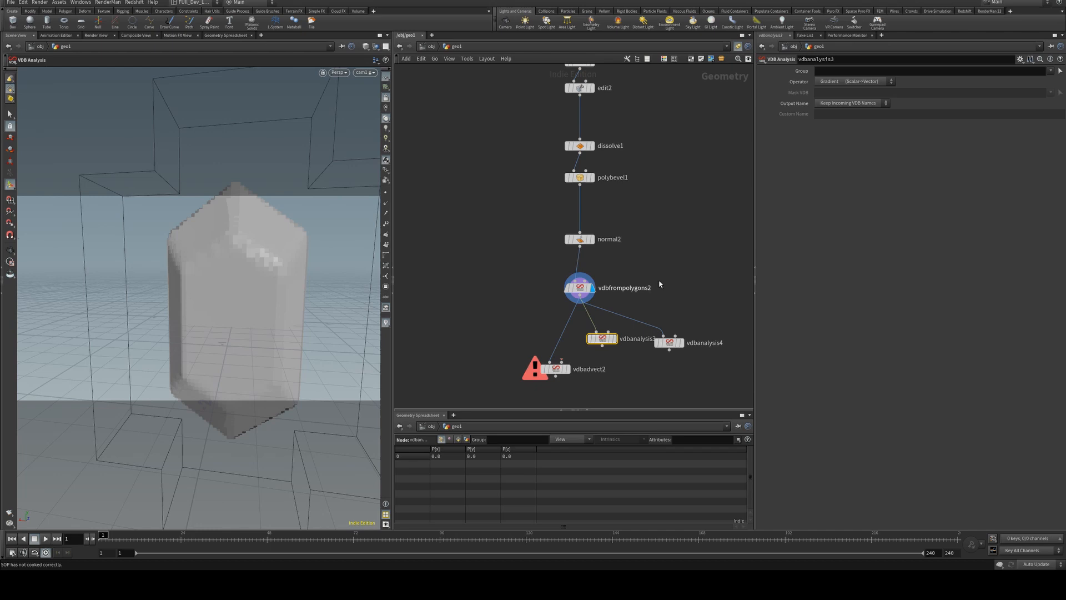
click(850, 102)
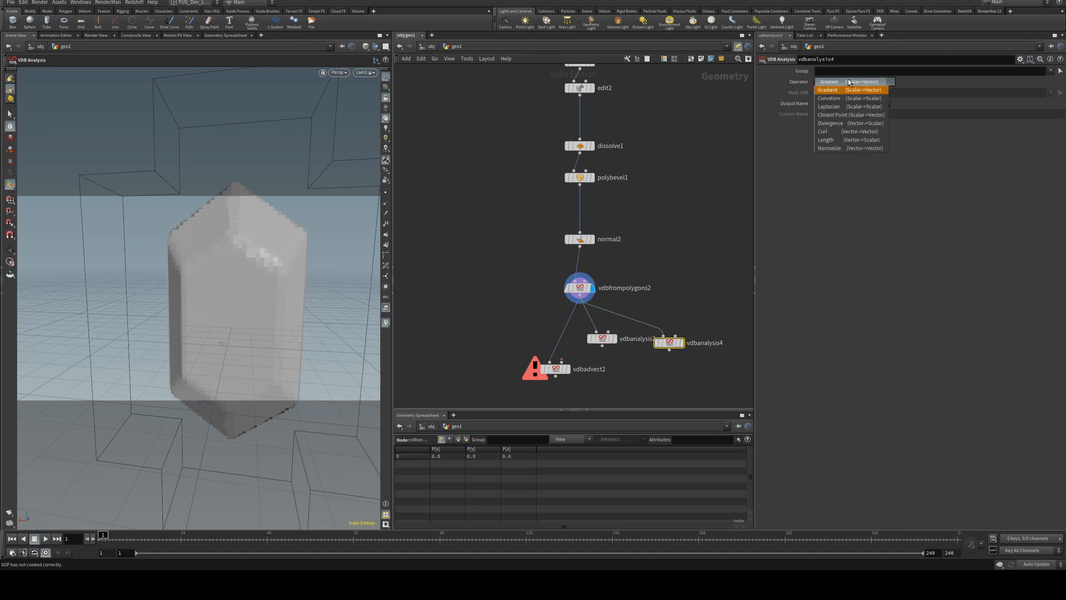
click(830, 98)
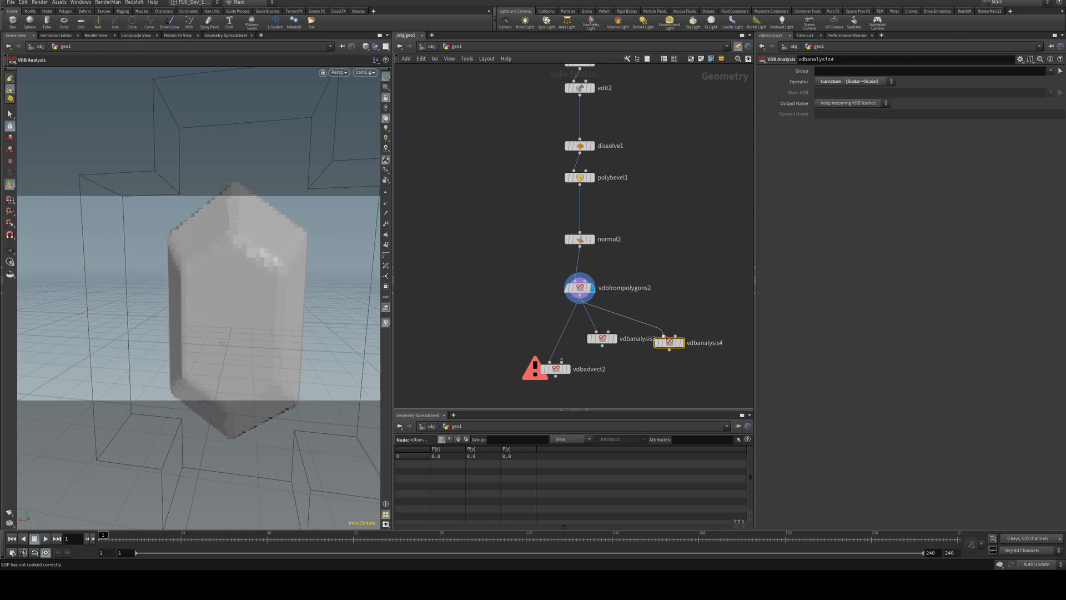
click(850, 102)
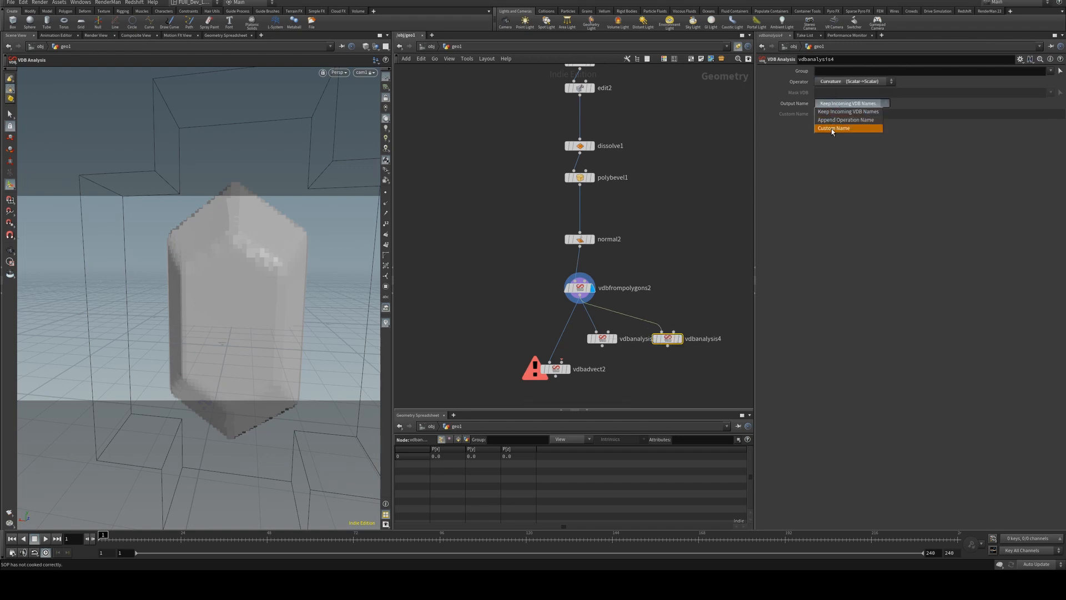
click(833, 128)
text(curvature)
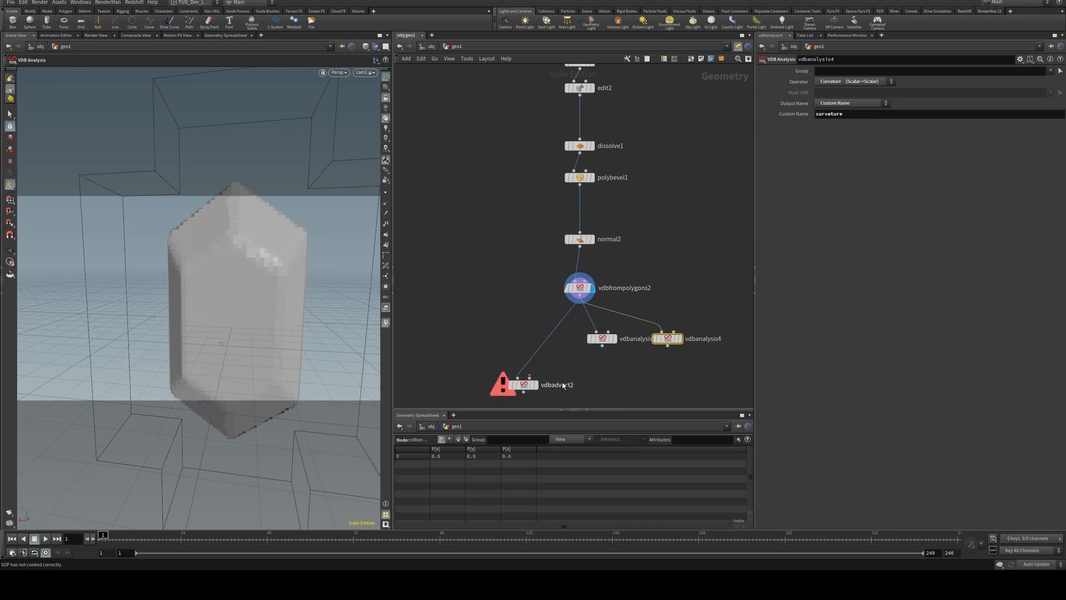
key(tab)
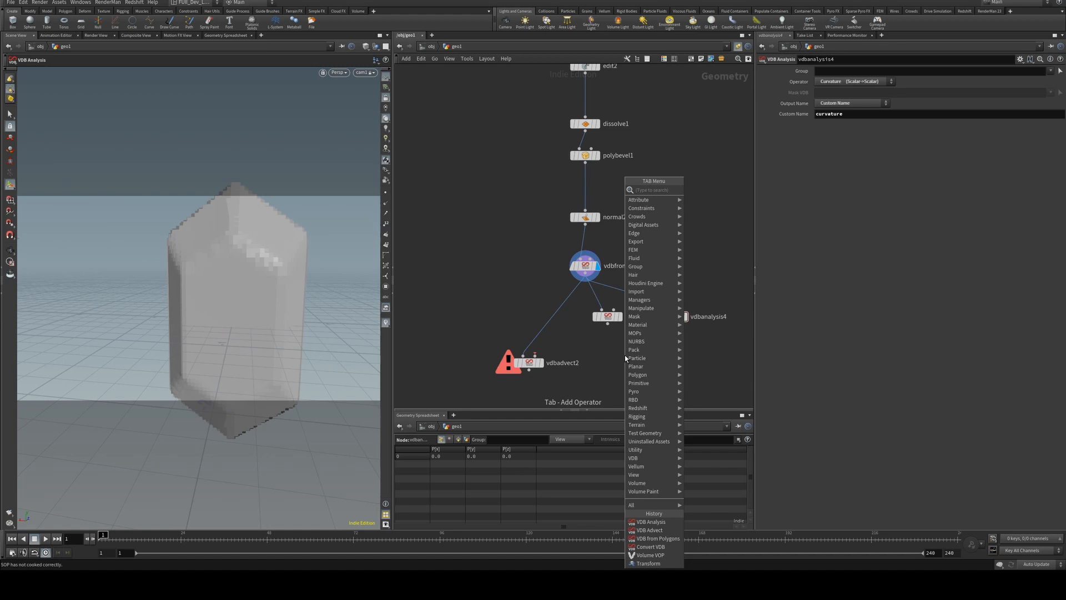
- Add a Volume VOP fed by vdbanalysis3 and vdbanalysis4, then dive inside
text(volumevo)
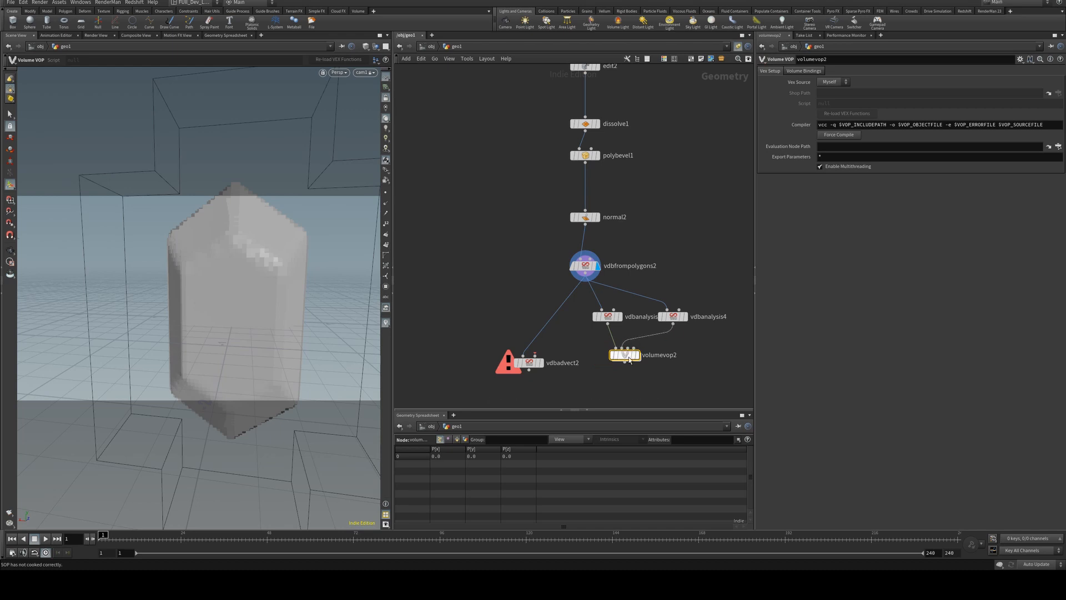
double_click(621, 354)
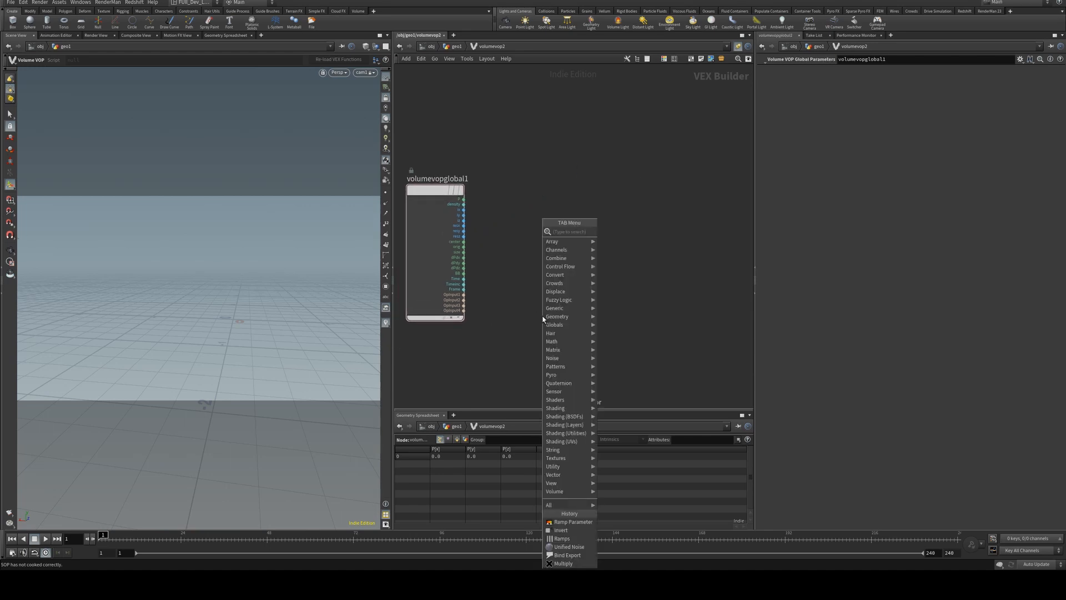
text(vo)
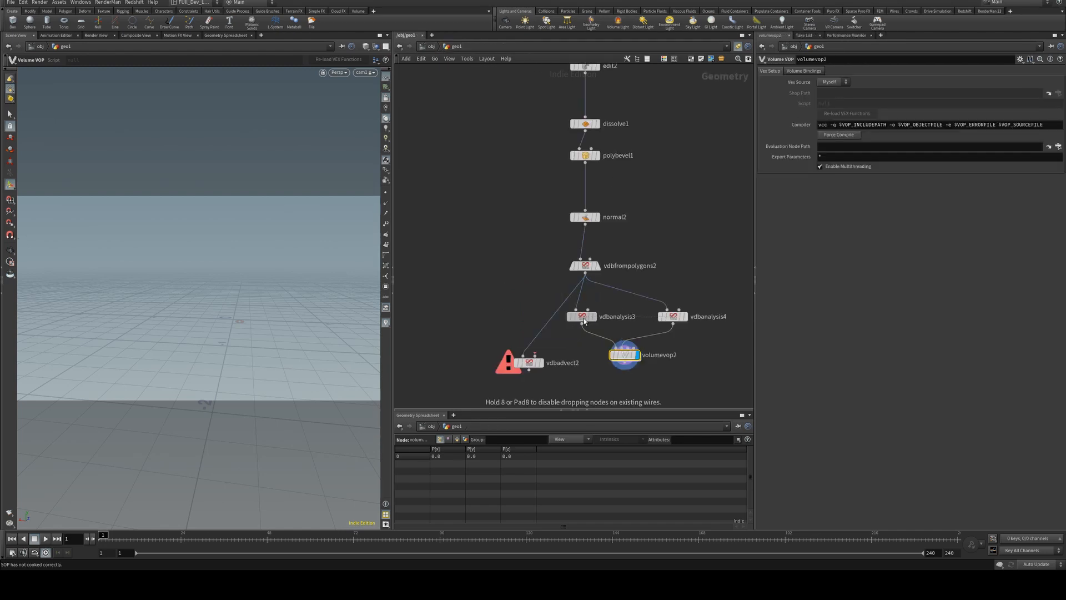
click(673, 315)
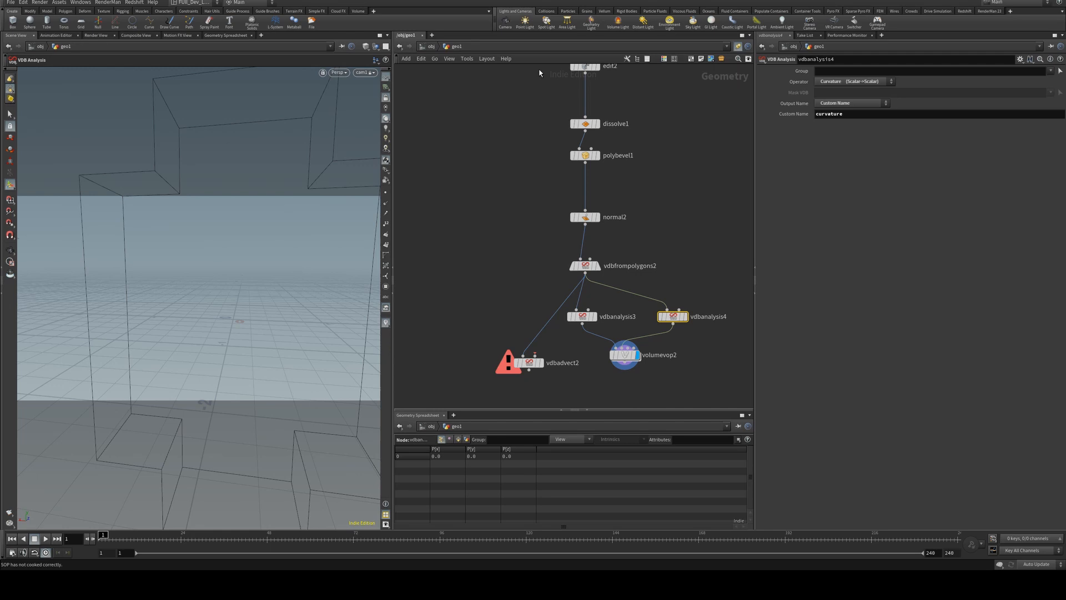
double_click(622, 354)
text(un)
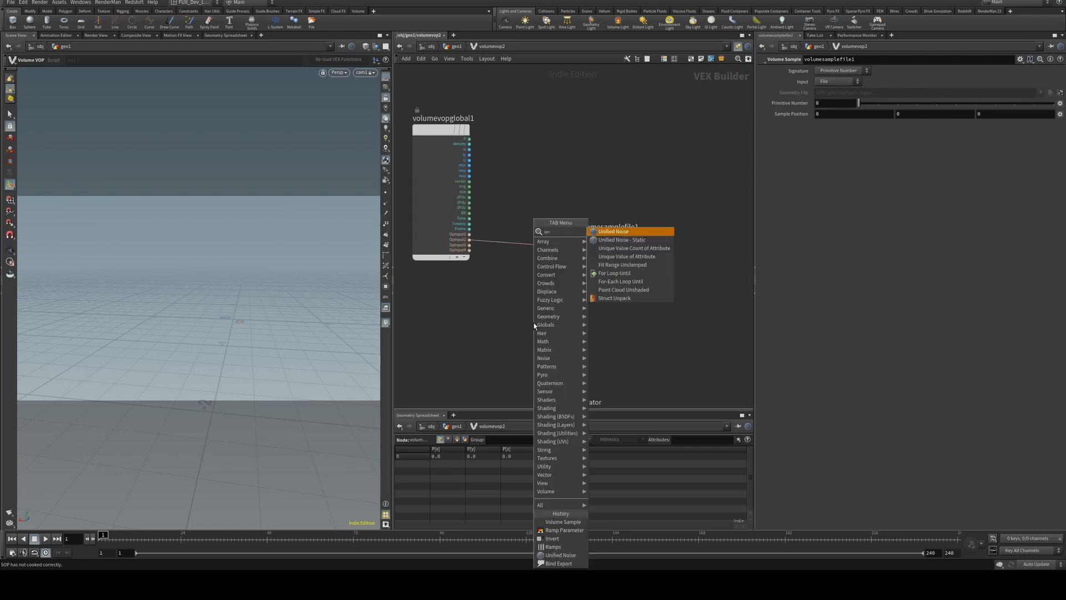
- Add a Unified Noise node and a float Spline Ramp parameter node
text(h)
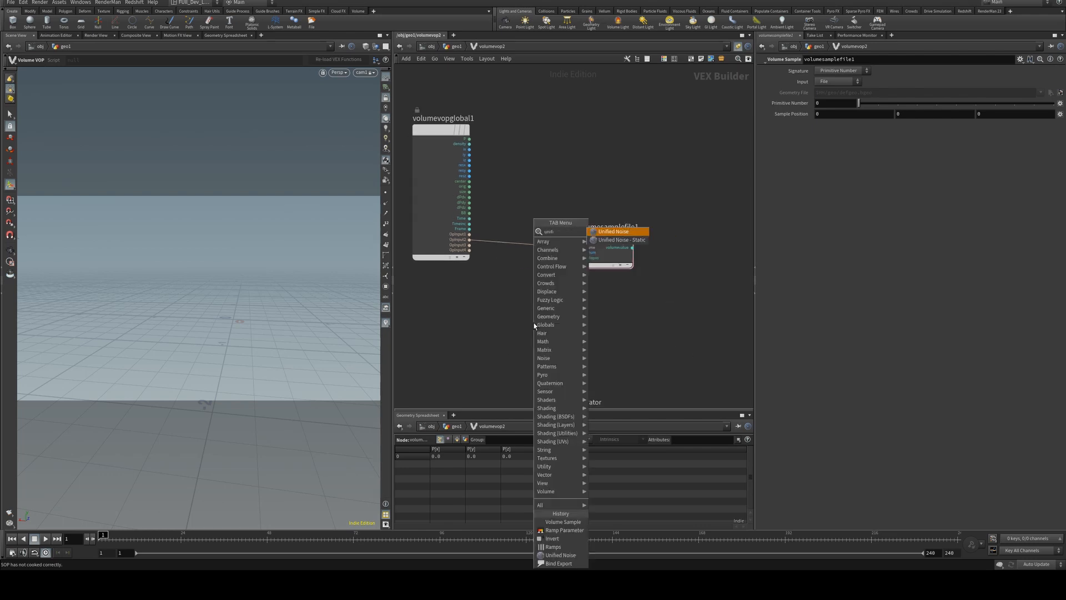
click(612, 231)
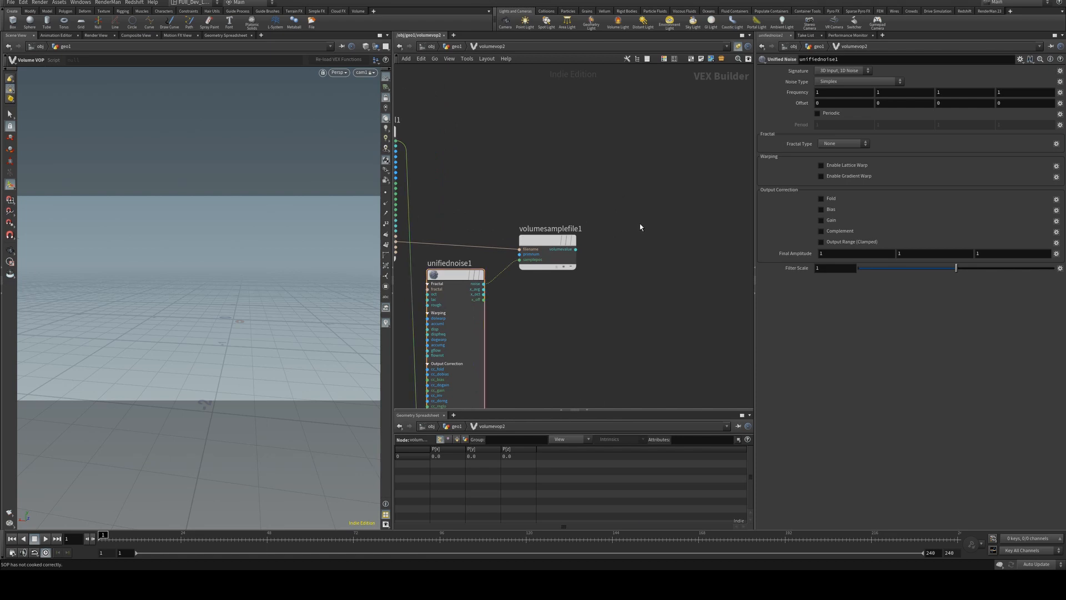
key(tab)
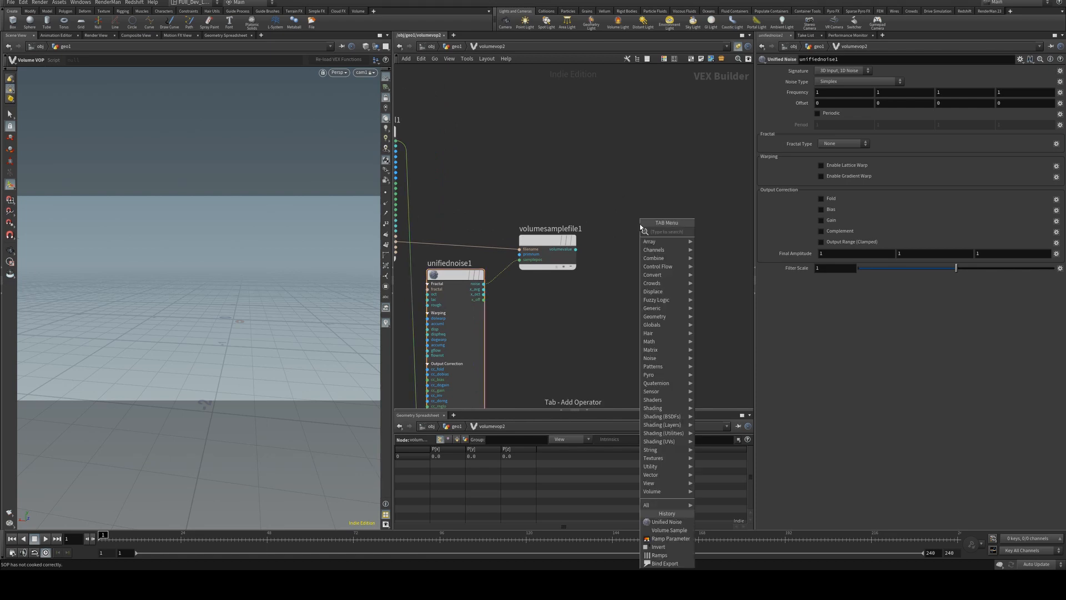
text(ramp)
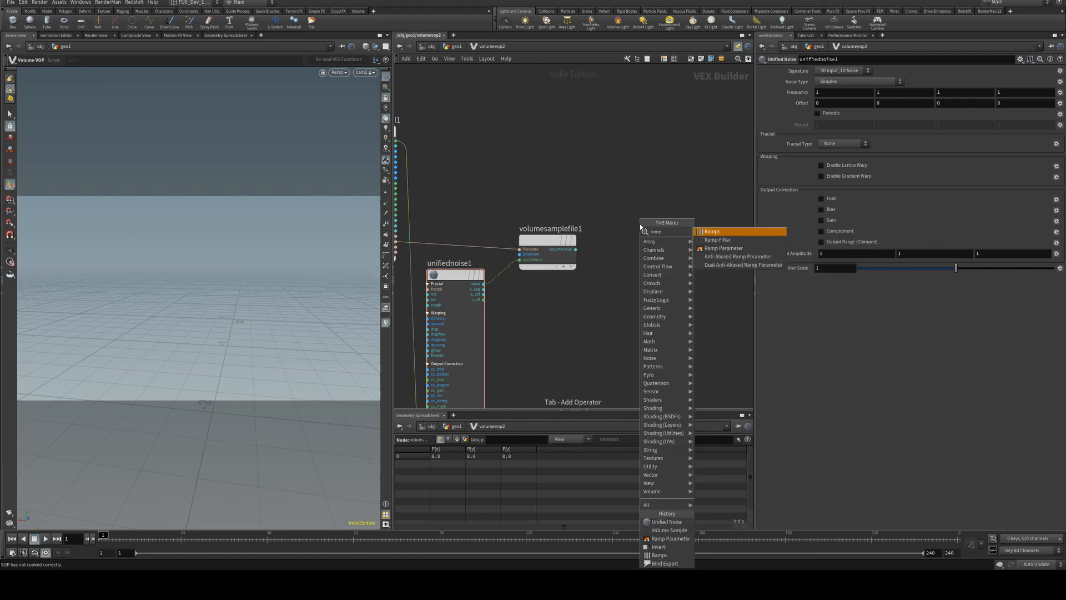
click(724, 249)
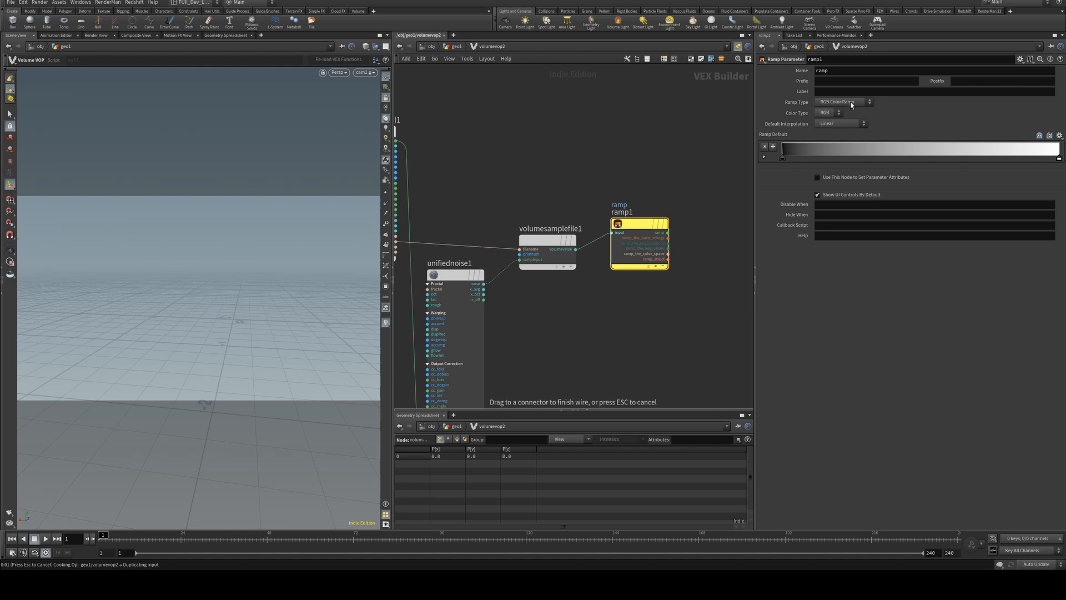
click(843, 101)
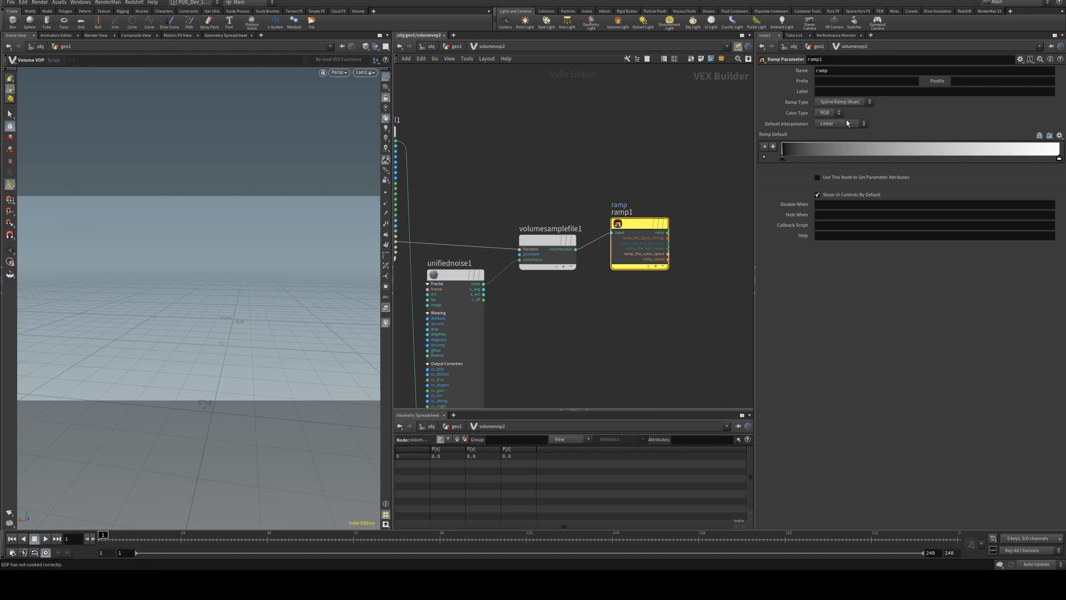
- Bind 'gradient', multiply it by the ramp, and export the result as 'gradient'
key(tab)
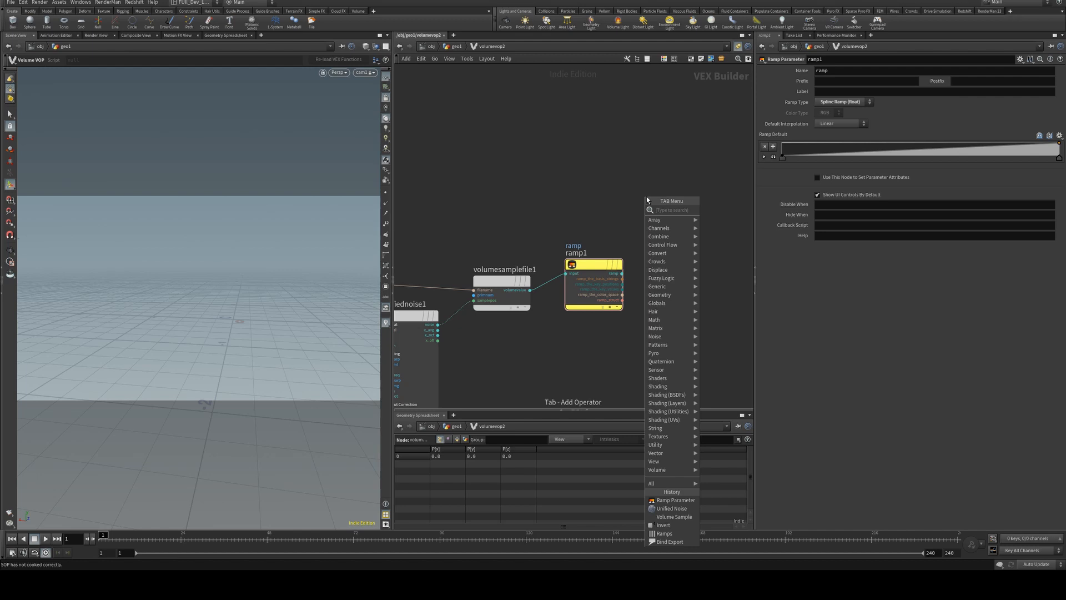
click(646, 200)
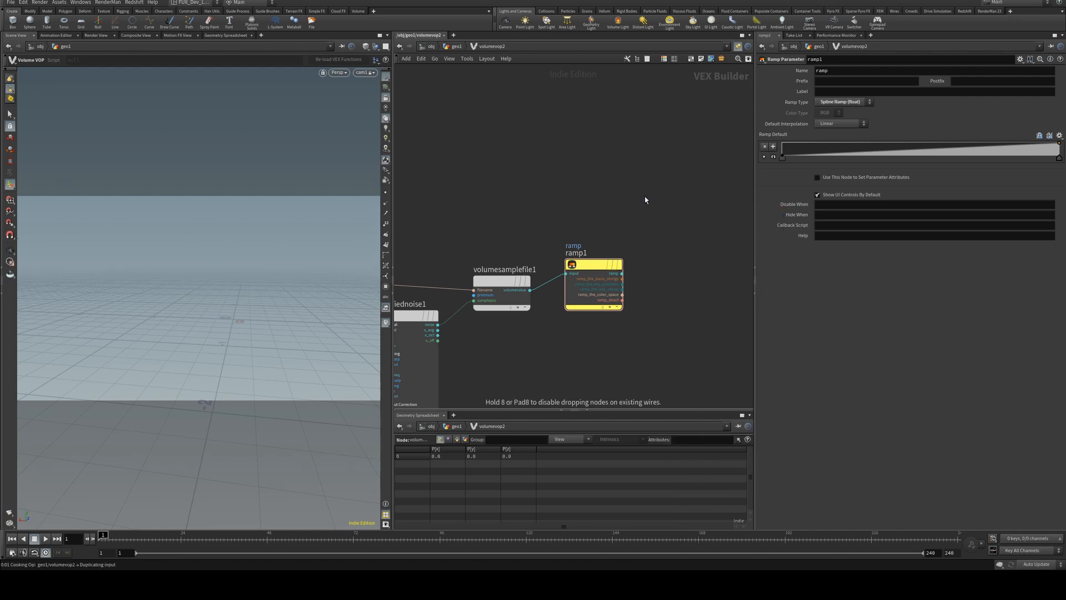
mouse_move(666, 212)
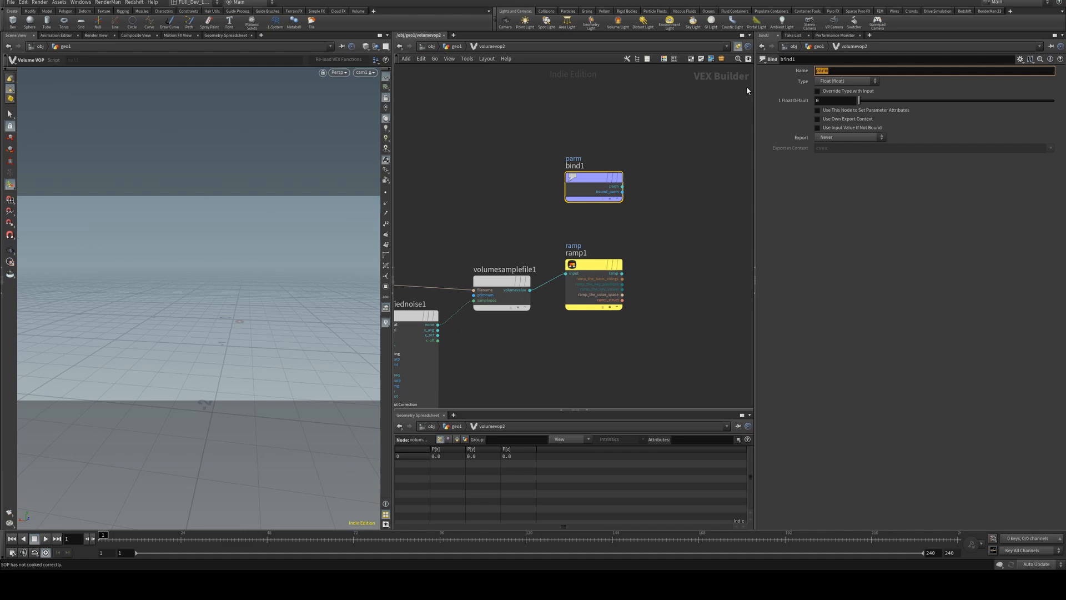
text(gradient)
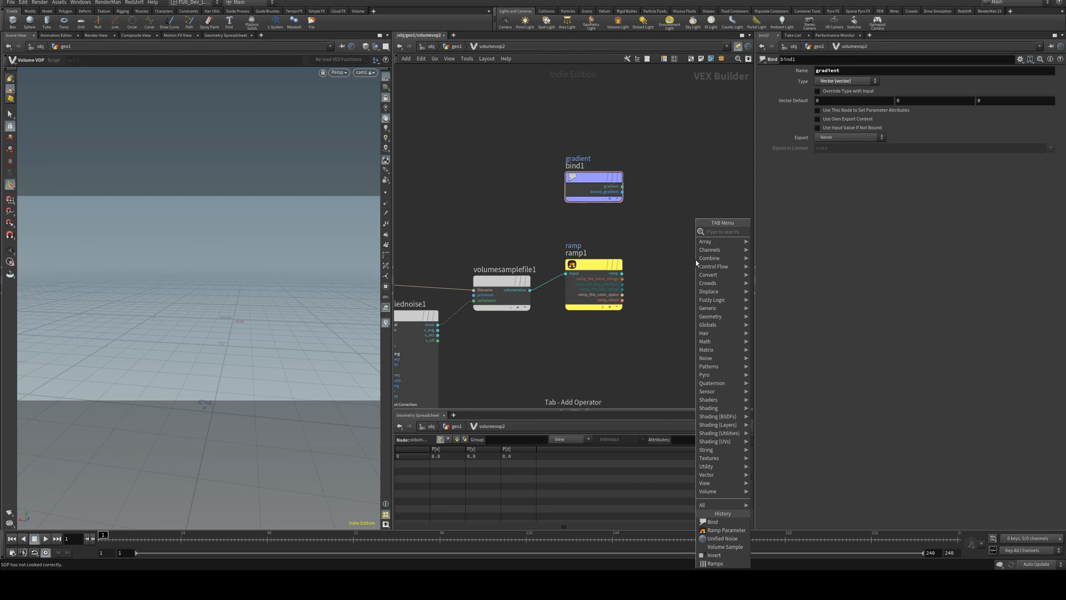
click(680, 263)
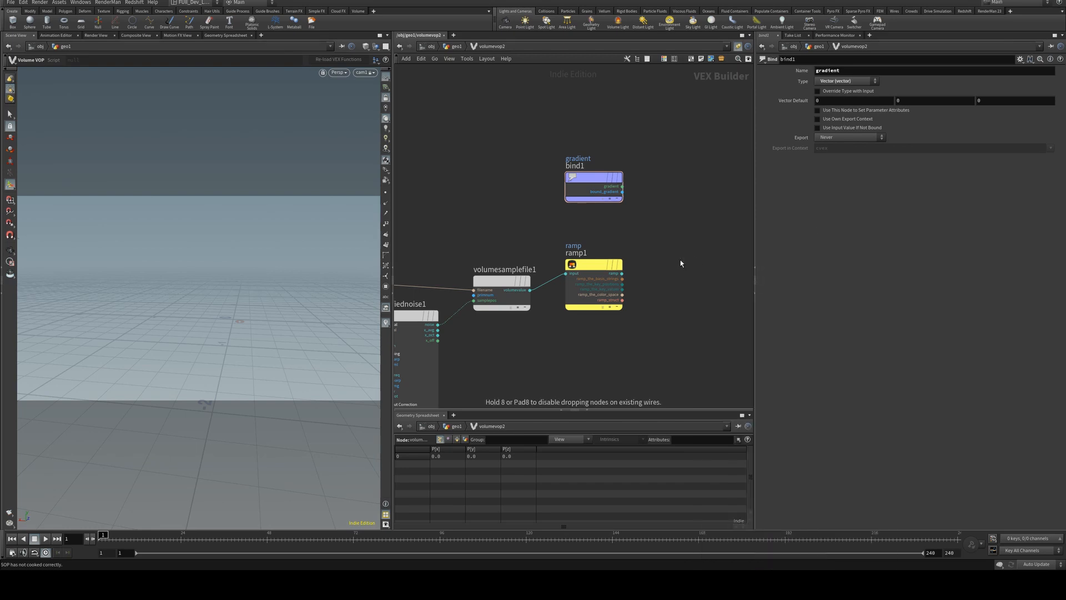
mouse_move(635, 243)
text(binde)
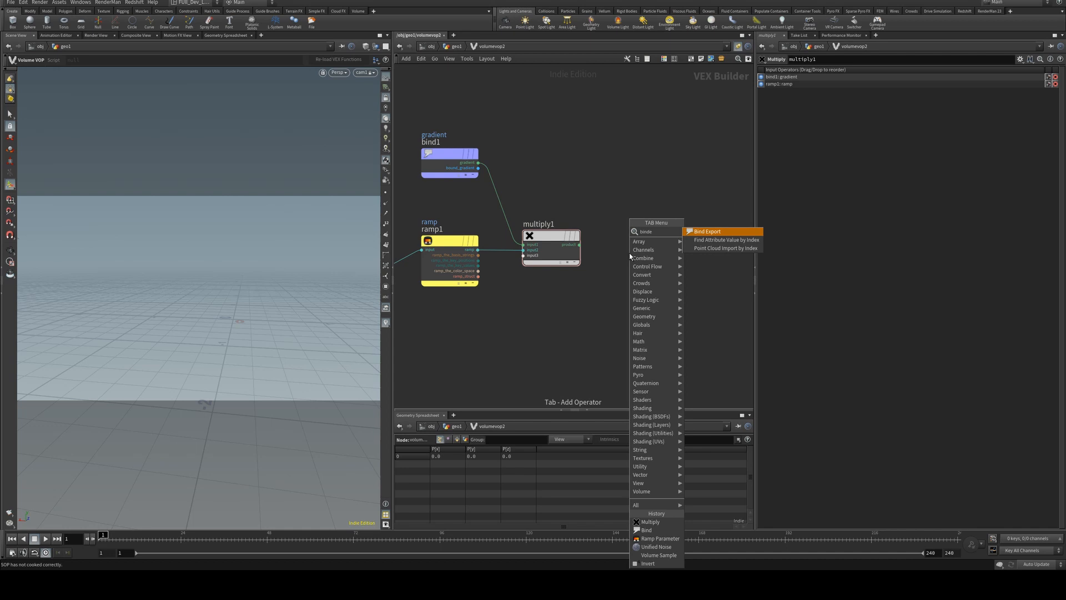
click(707, 231)
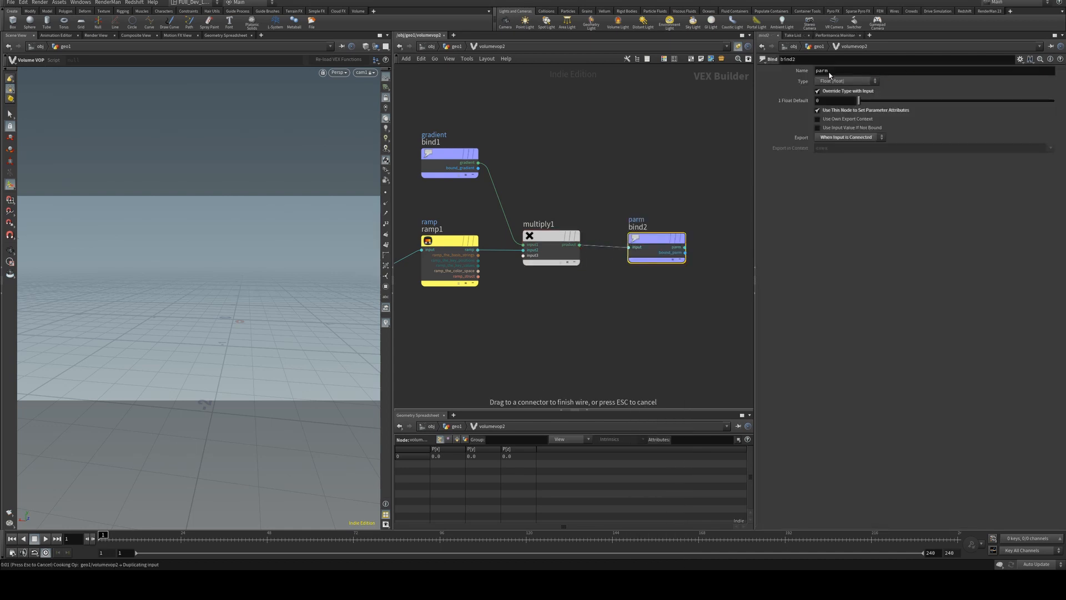
click(846, 81)
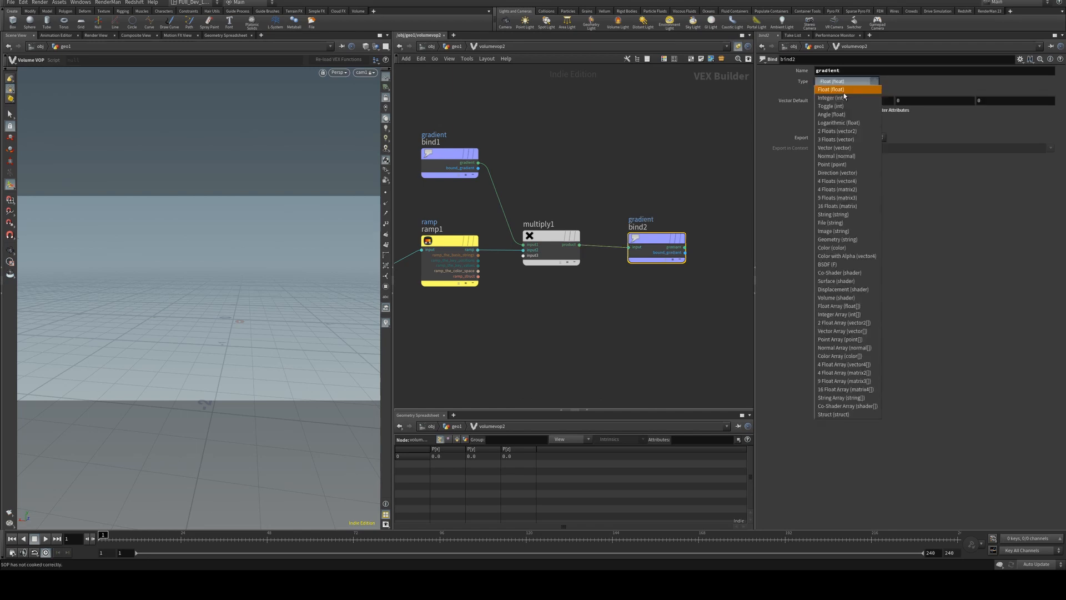
click(834, 147)
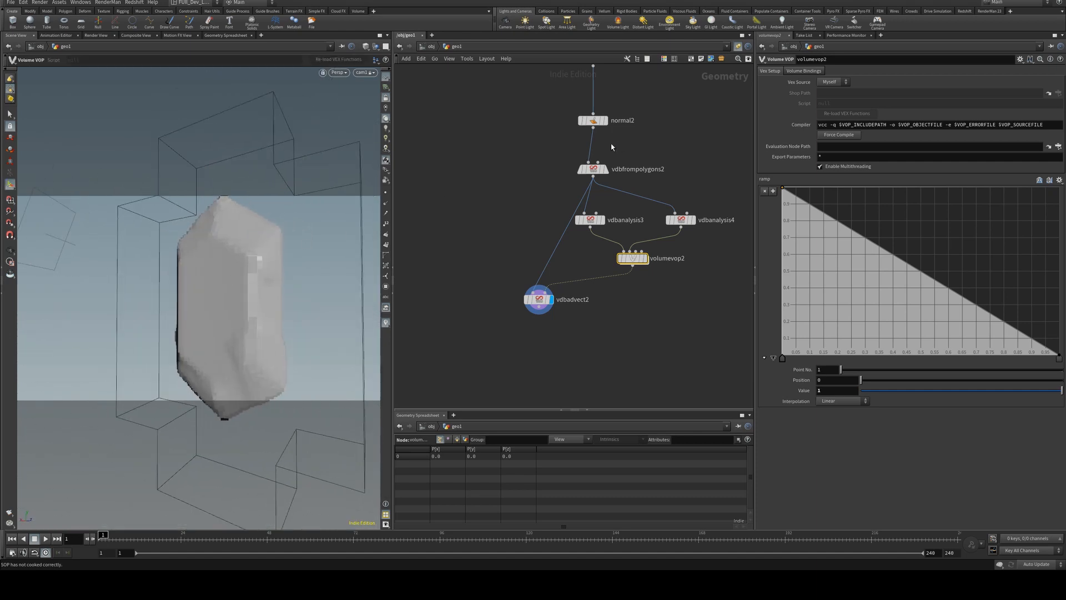
mouse_move(592, 128)
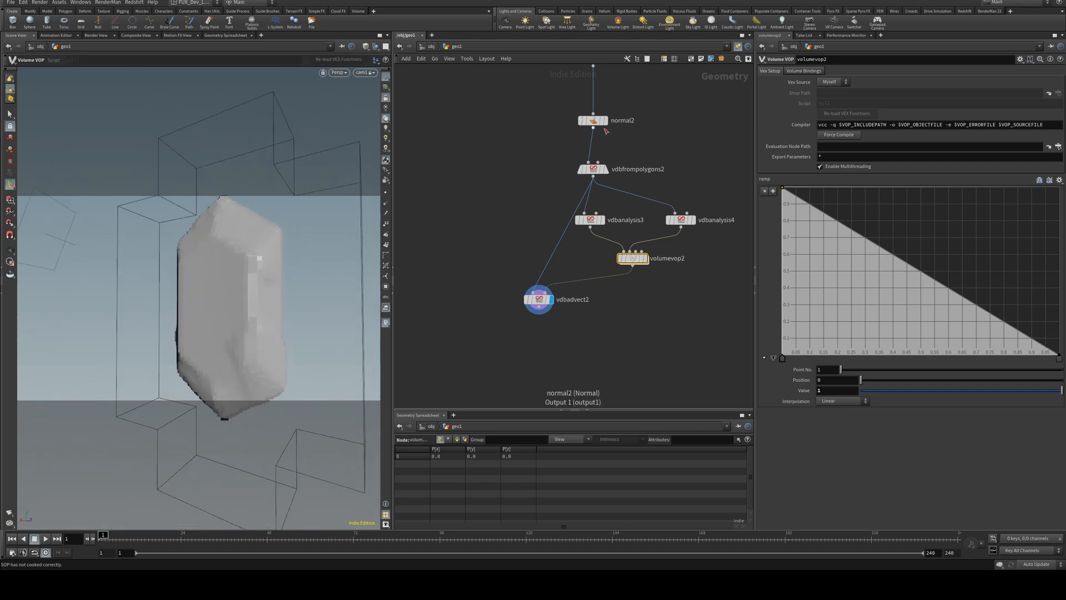
- Connect volumevop2's output into vdbadvect2's velocity input
click(593, 169)
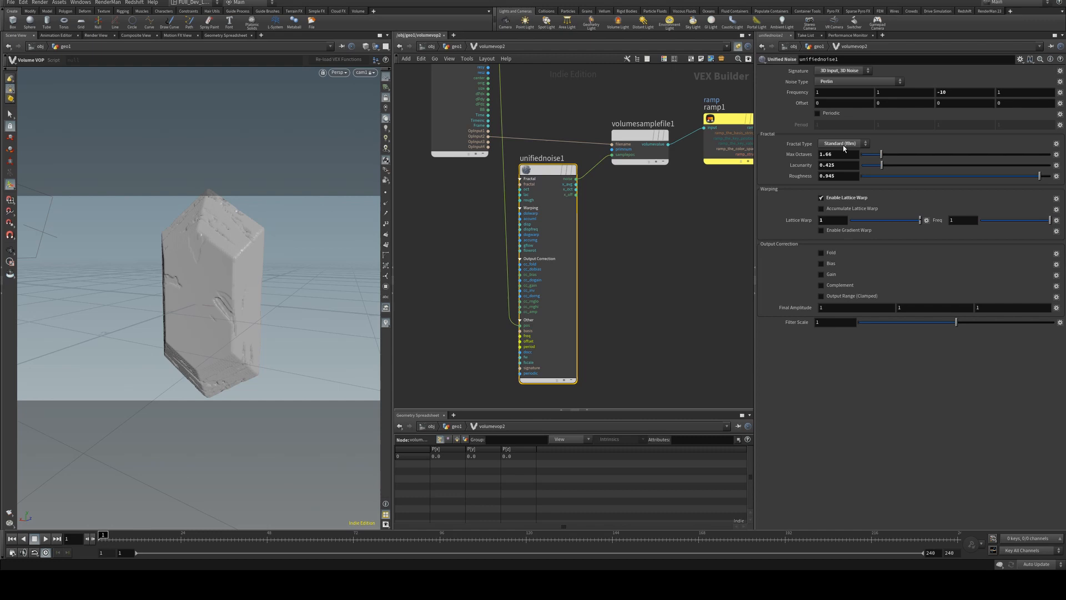
mouse_move(864, 151)
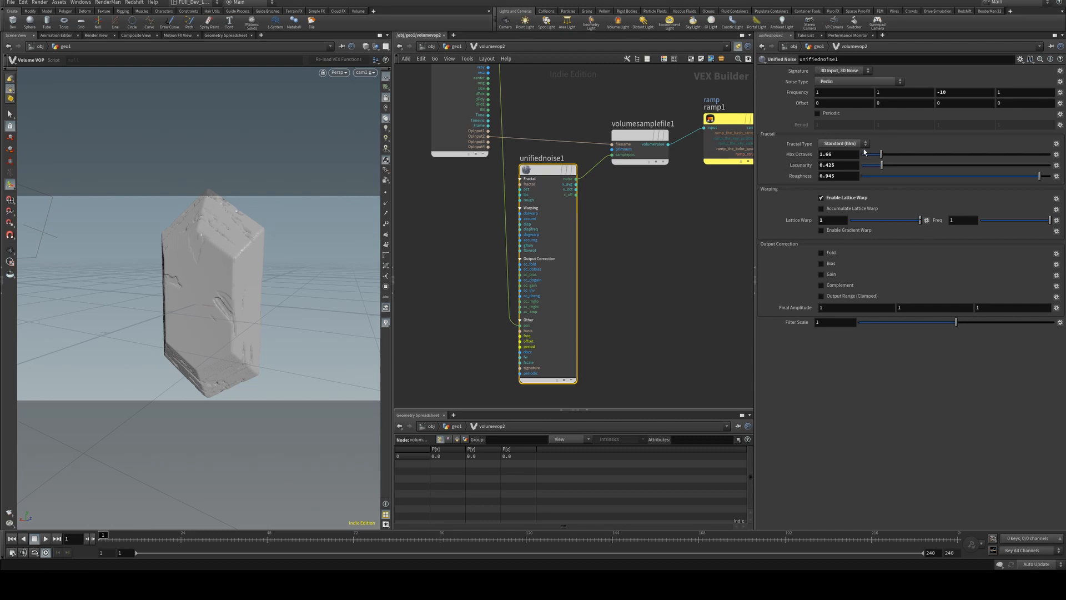
- Keep the noise fractal type at Standard fBm and orbit around the eroded gem
click(843, 143)
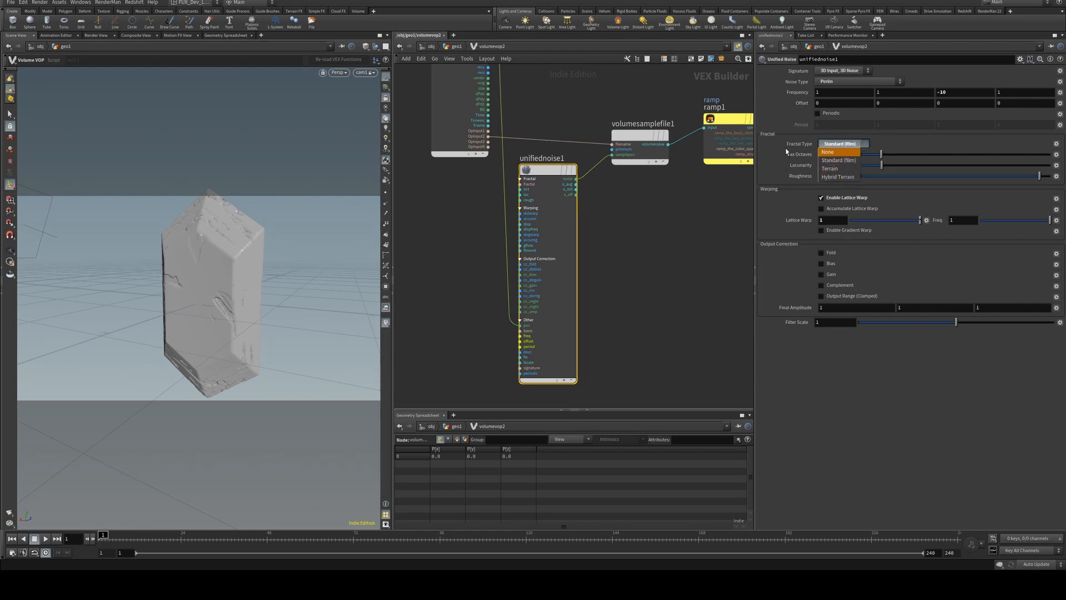
click(838, 159)
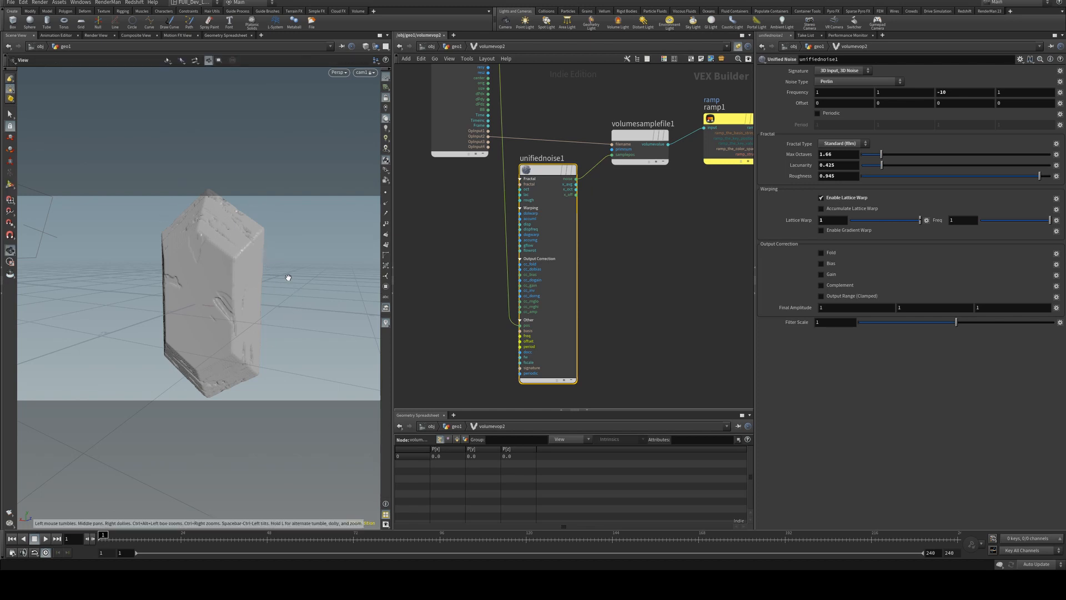
drag(288, 278, 196, 215)
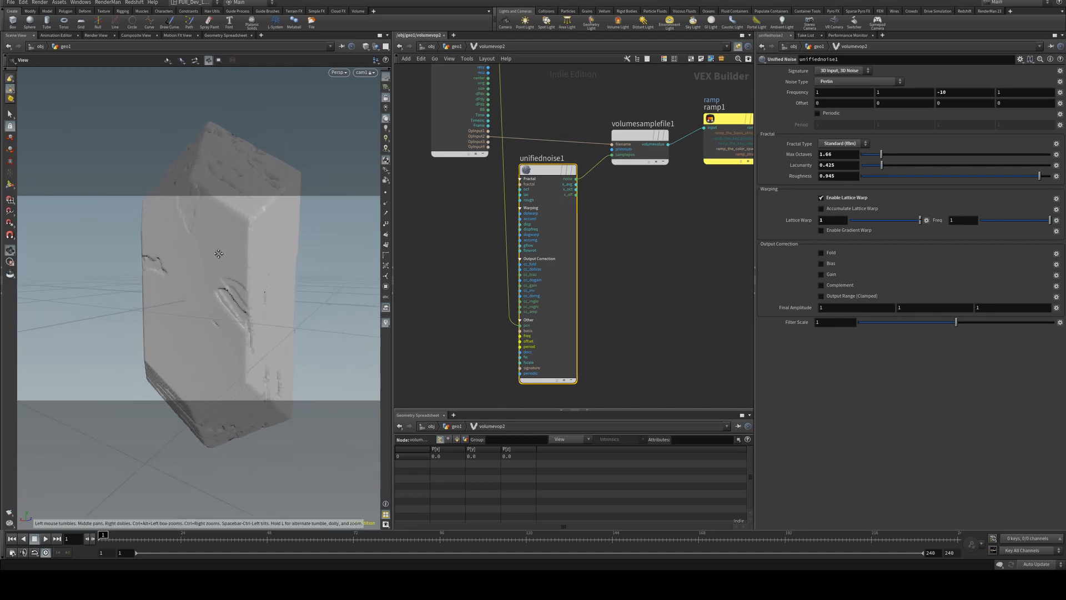
drag(217, 254, 248, 230)
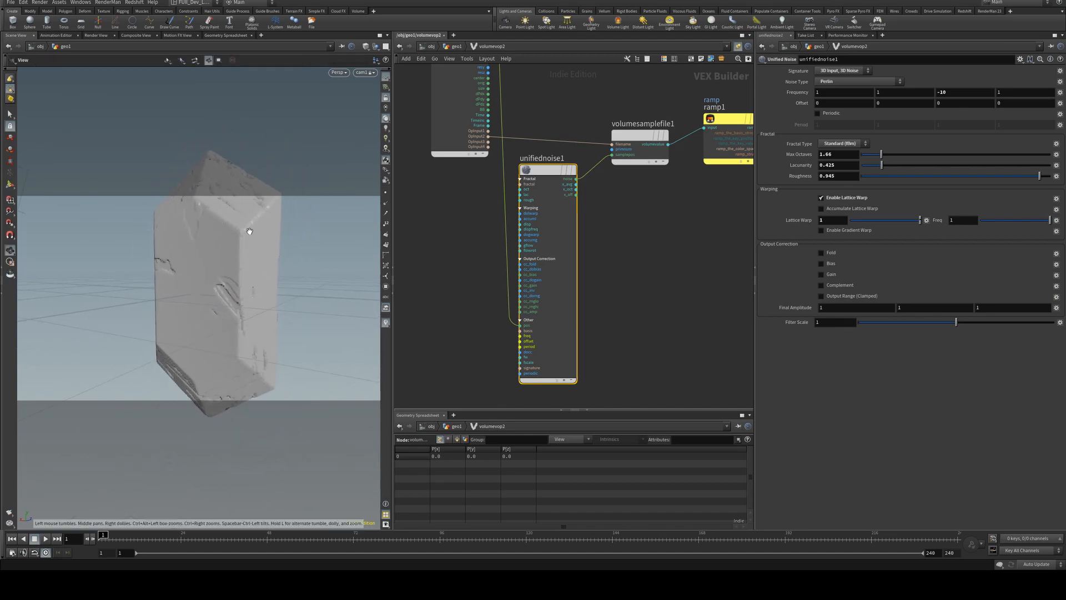
drag(249, 231, 265, 239)
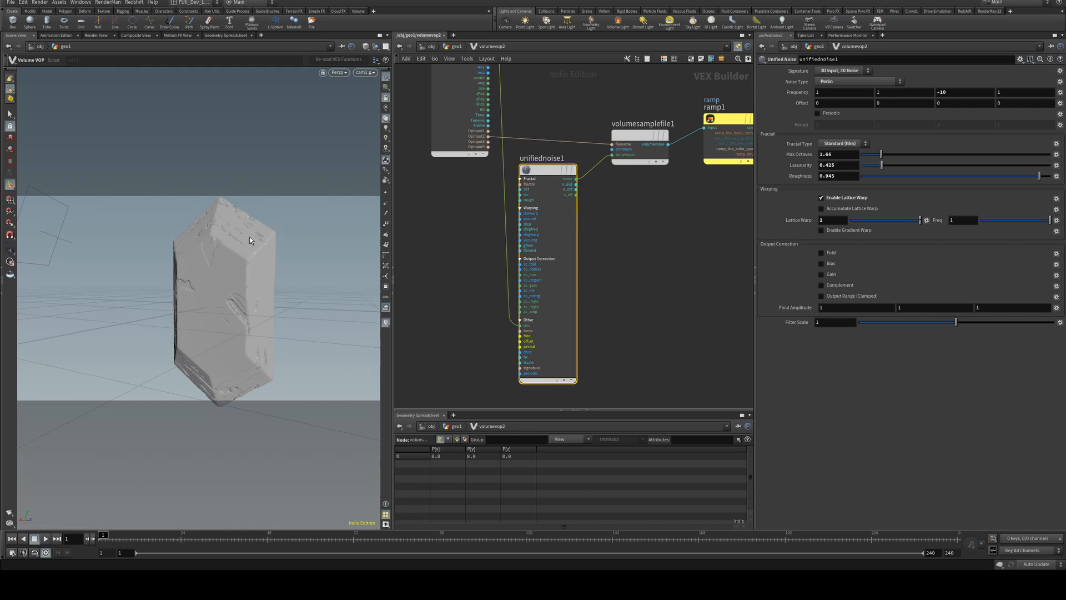
mouse_move(200, 353)
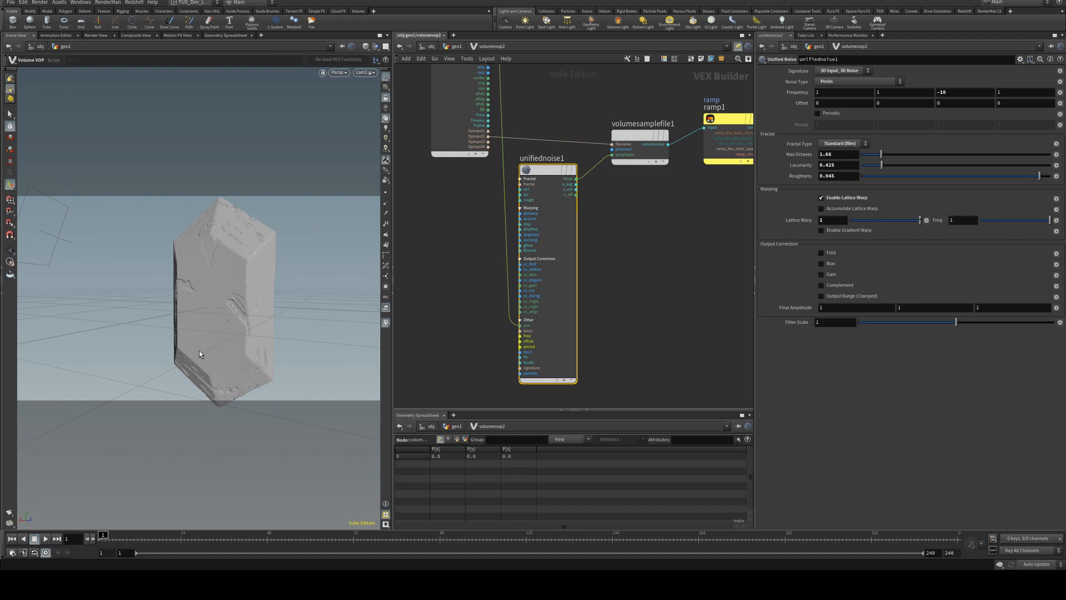
mouse_move(229, 218)
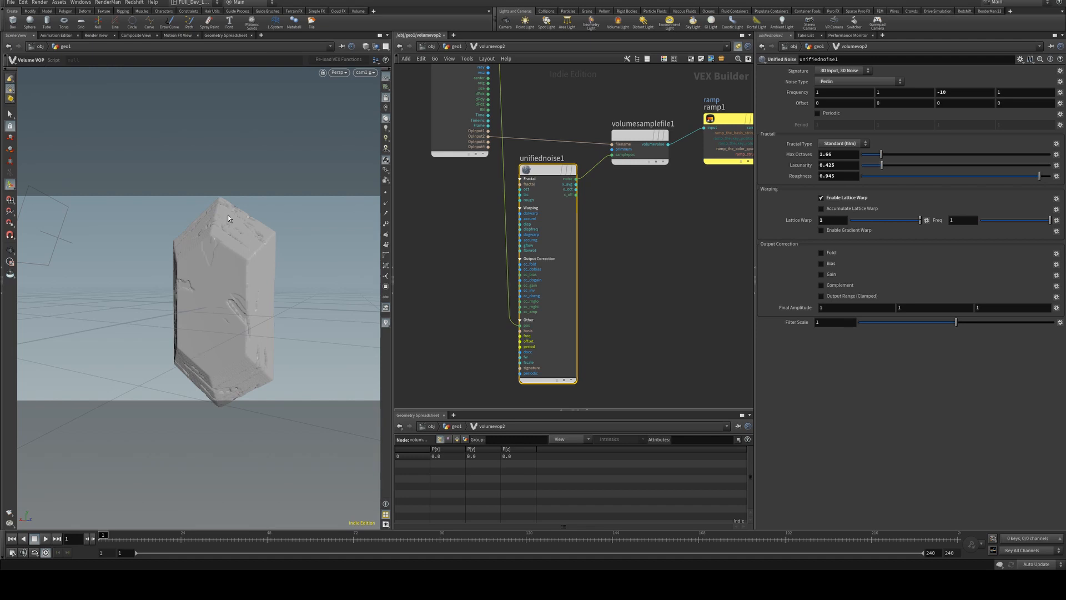
mouse_move(286, 243)
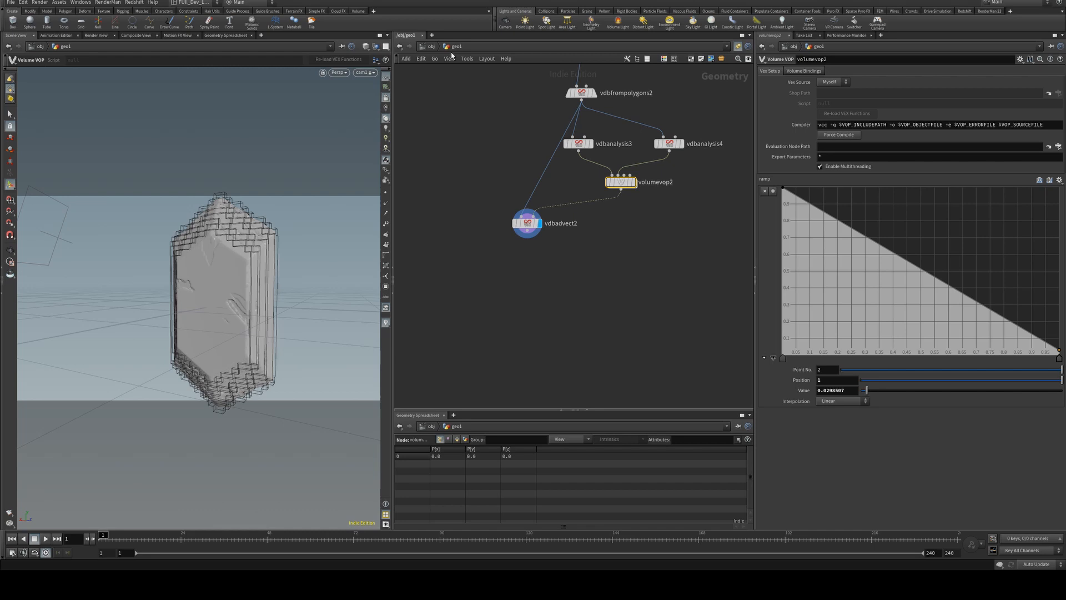
- Add a Convert VDB node below vdbadvect2
key(tab)
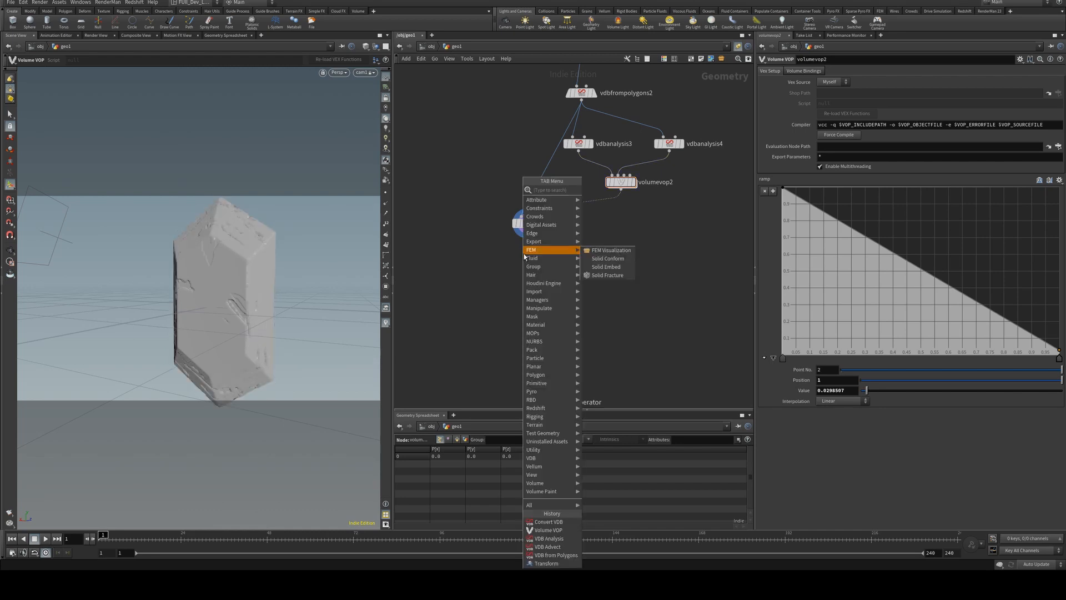
text(v)
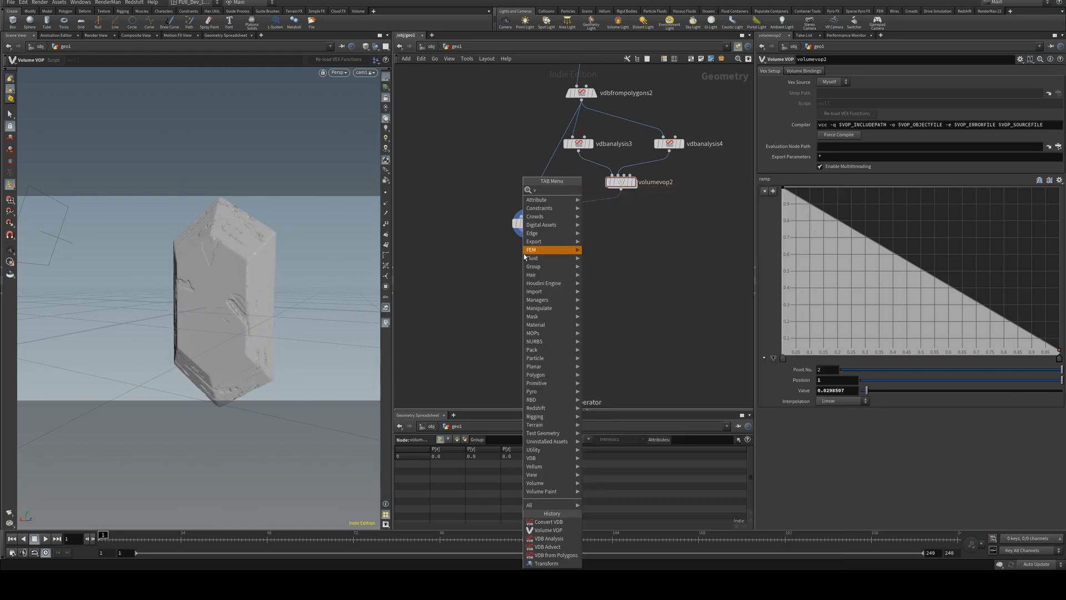
text(dbpoly)
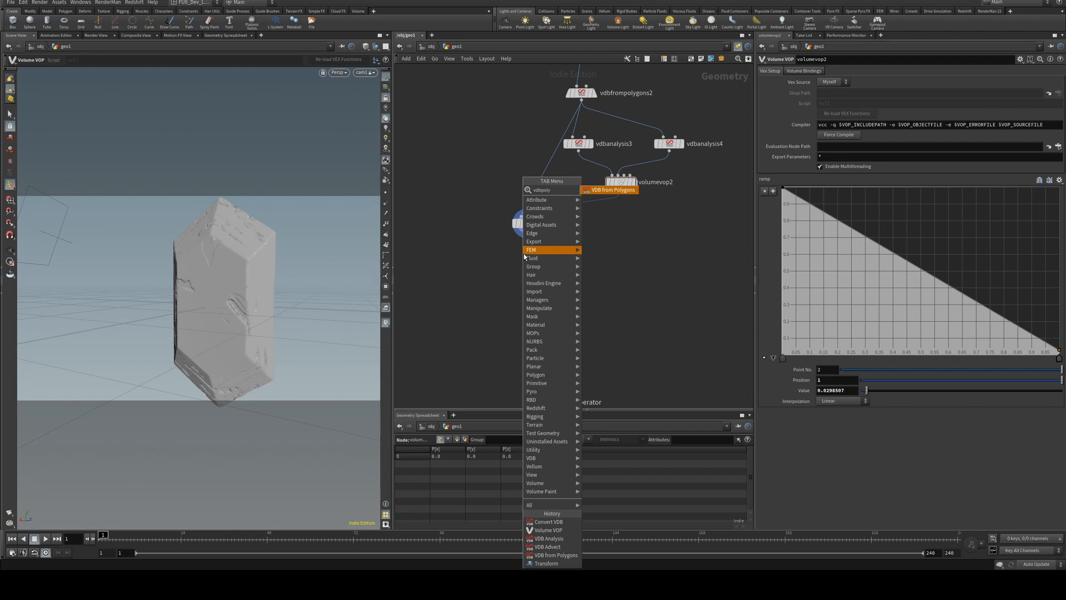
text(vdbconve)
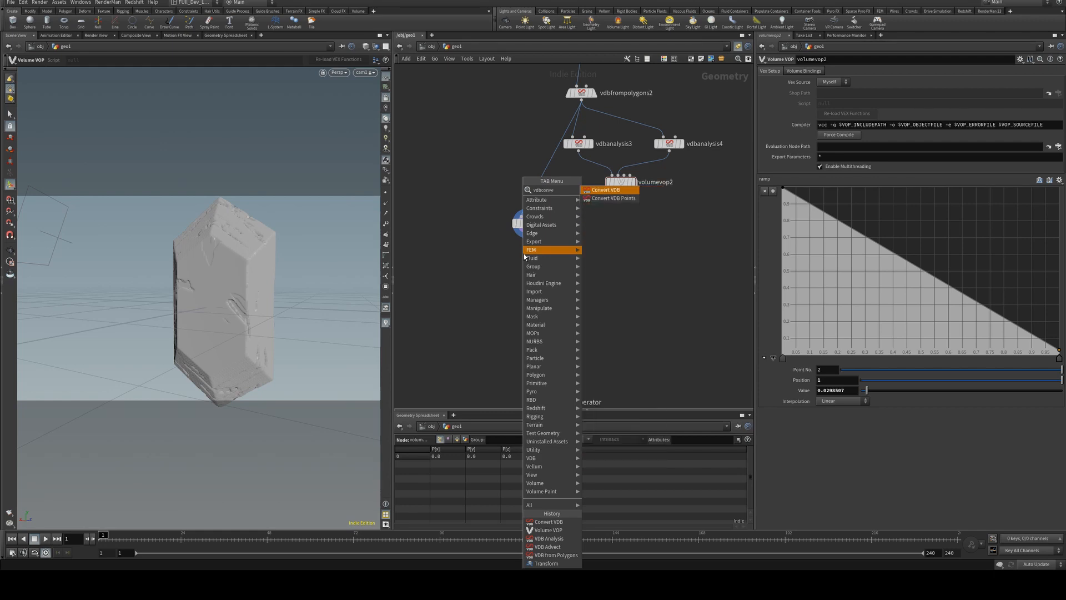
click(605, 188)
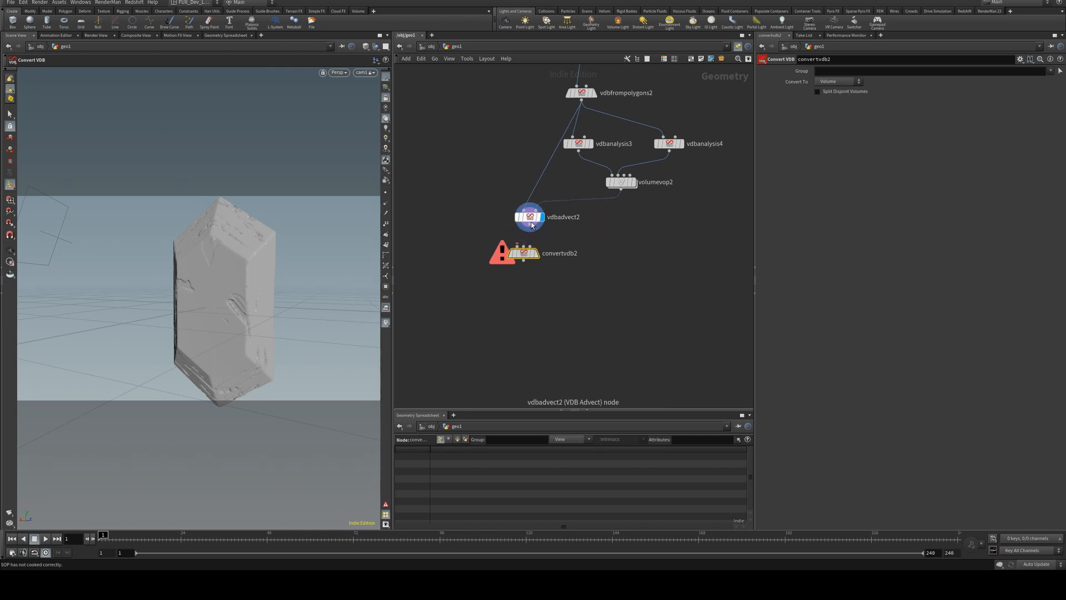
click(523, 253)
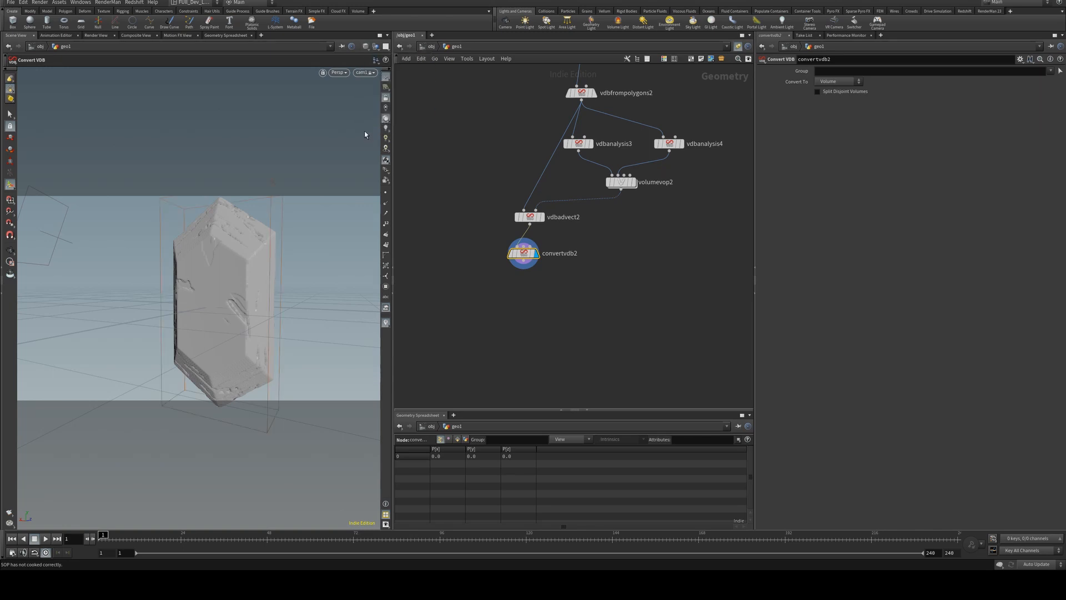
- Set Convert VDB to output Polygons and add a Normal node
click(838, 81)
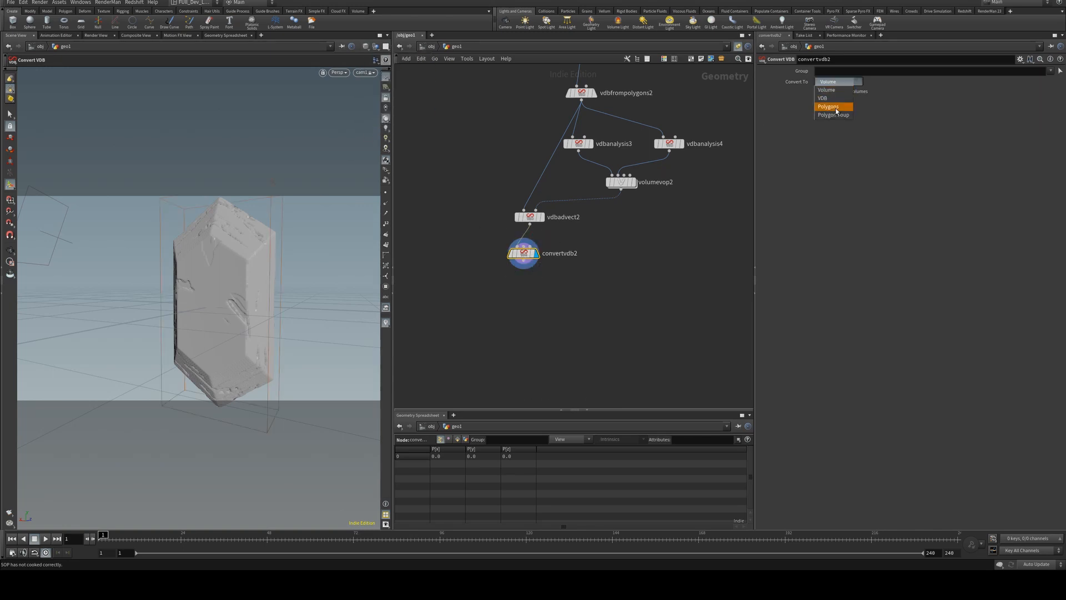
click(828, 106)
text(n)
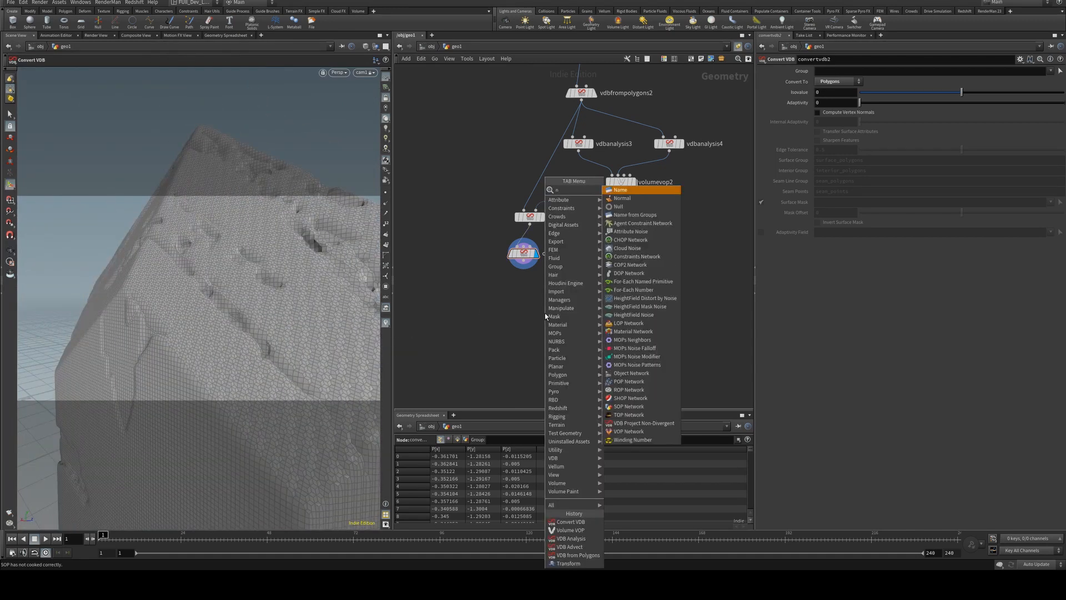
click(621, 190)
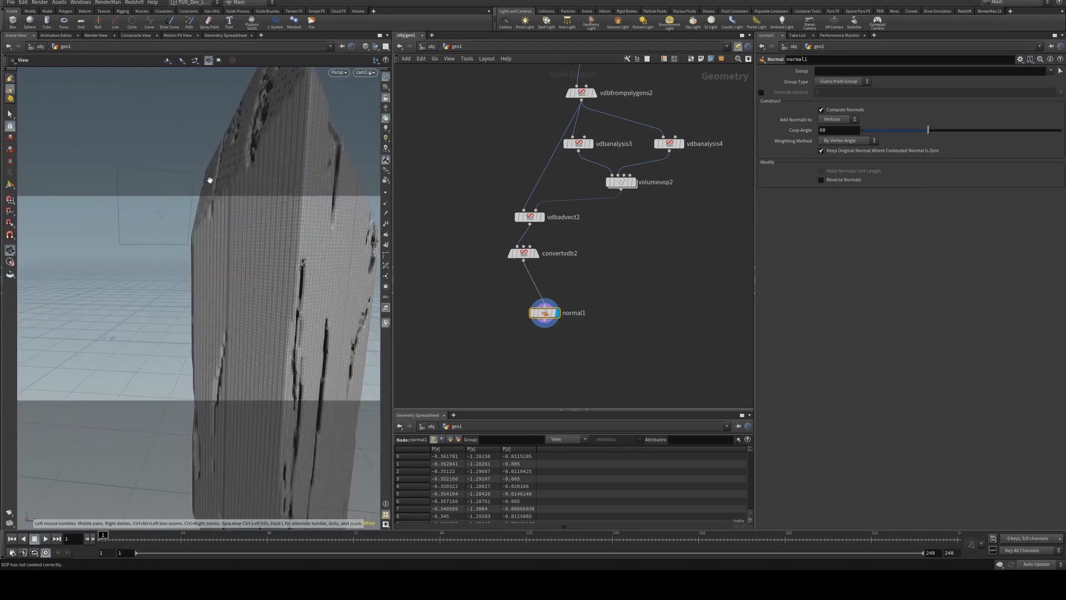
- Inspect the dense mesh, edit convertvdb2 Adaptivity, then select vdbfrompolygons2
drag(209, 180, 191, 236)
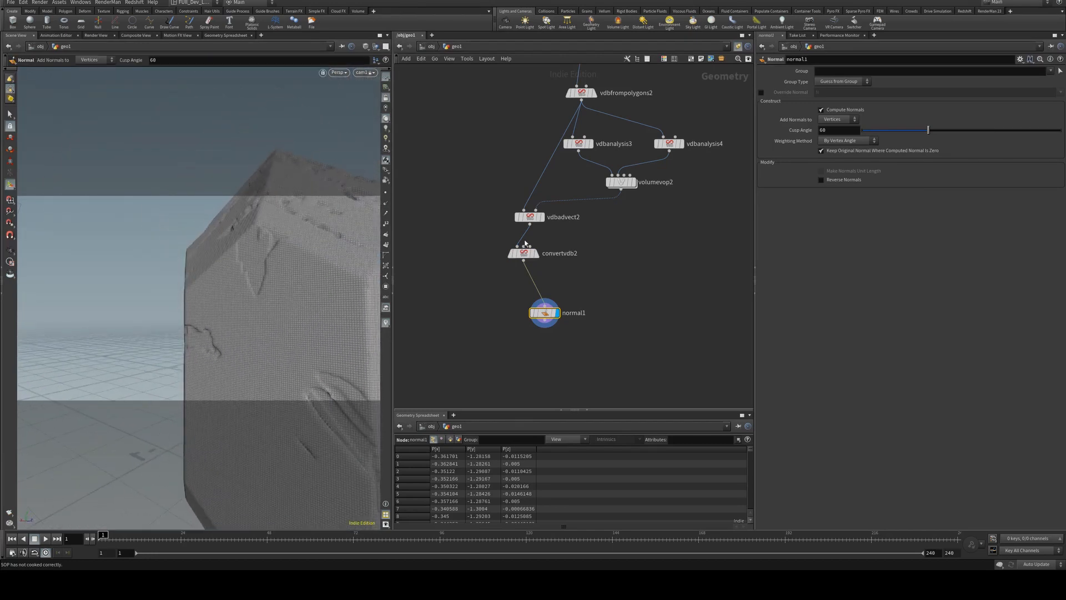
click(523, 252)
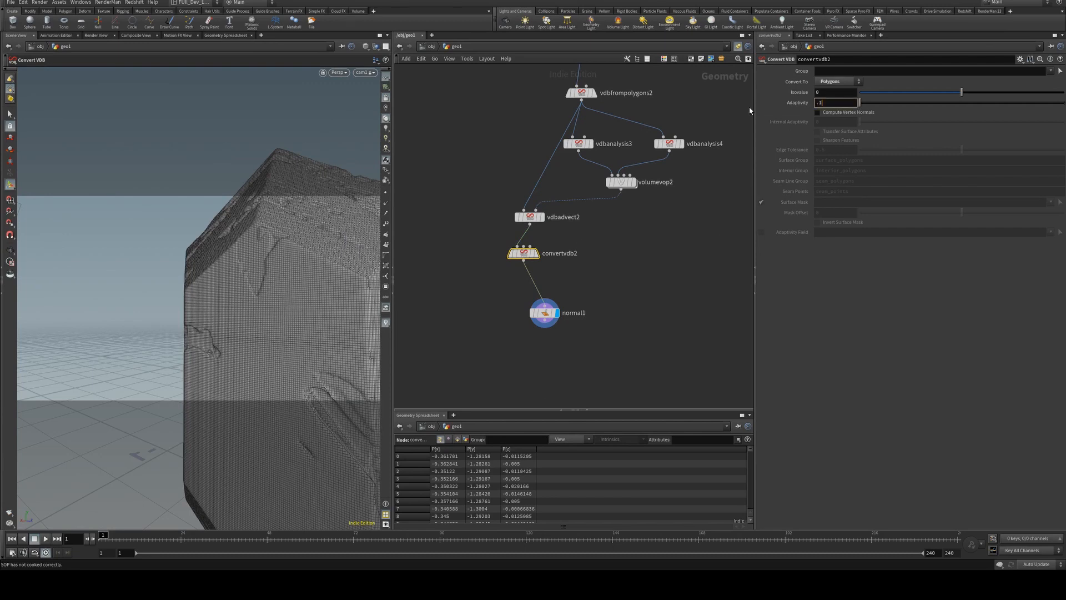
click(544, 312)
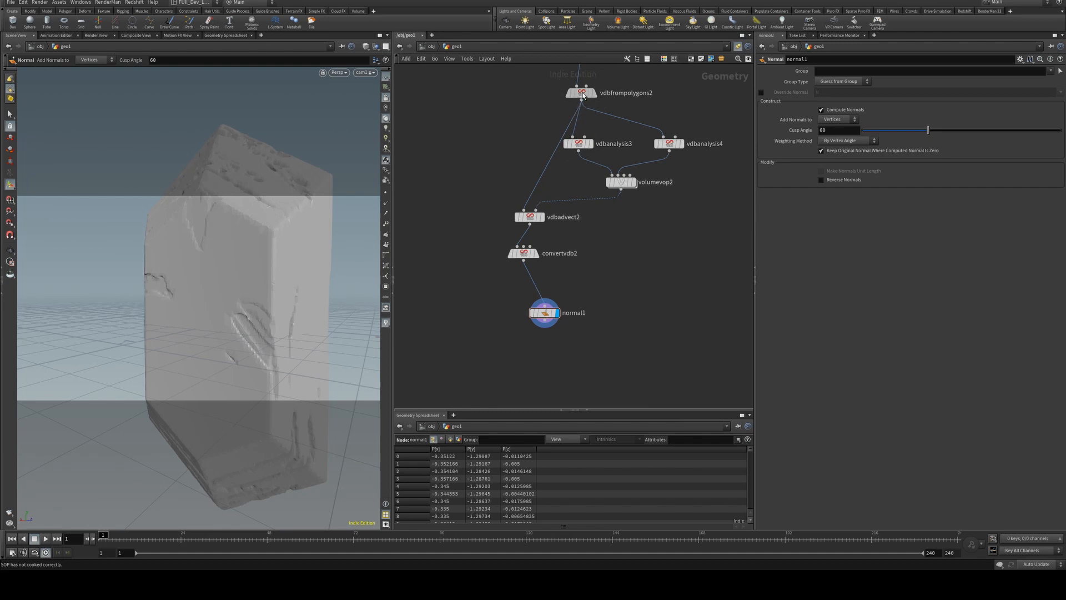
click(580, 93)
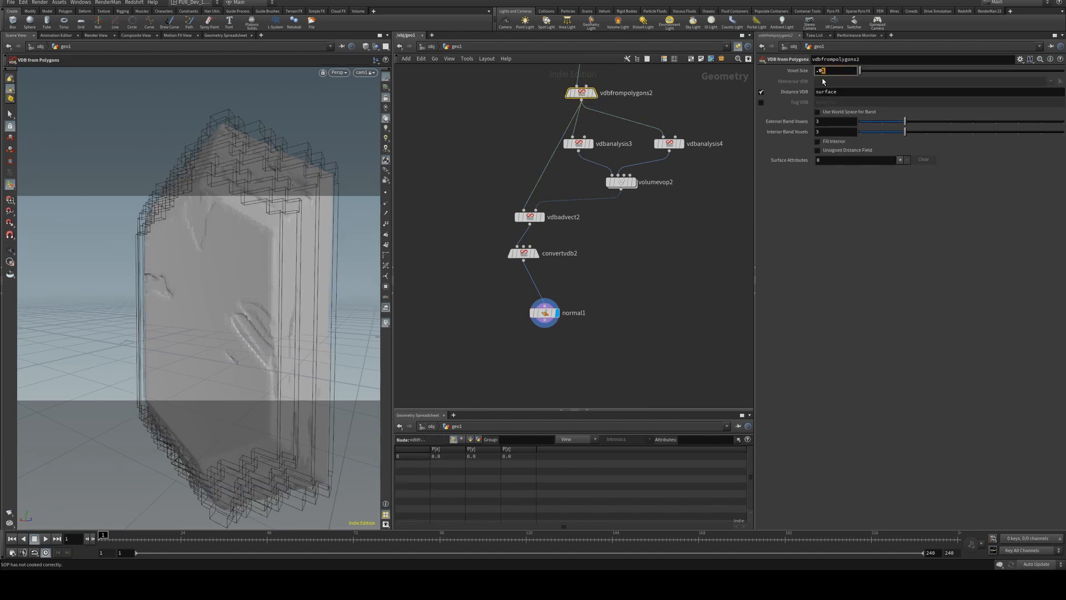
- Set the VDB from Polygons voxel size to 0.005 and preview the normal1 result
text(.005)
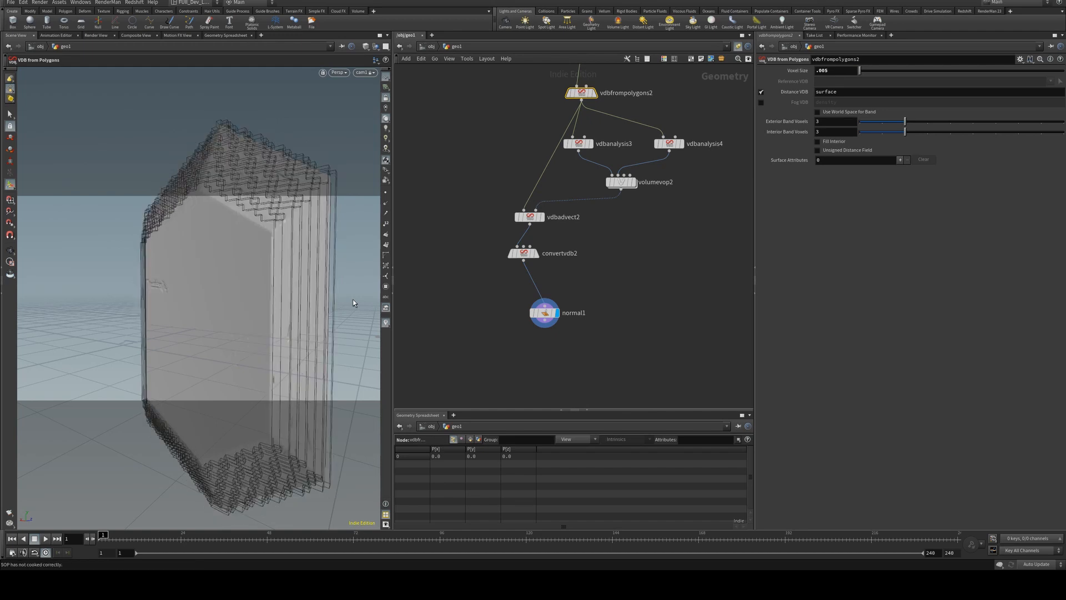
mouse_move(561, 328)
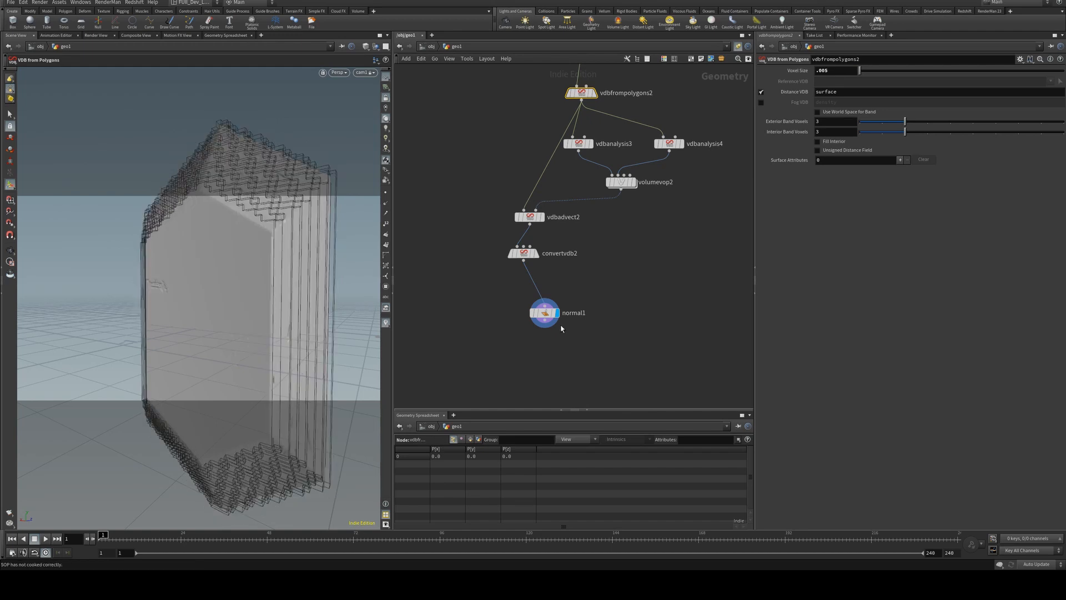
click(544, 312)
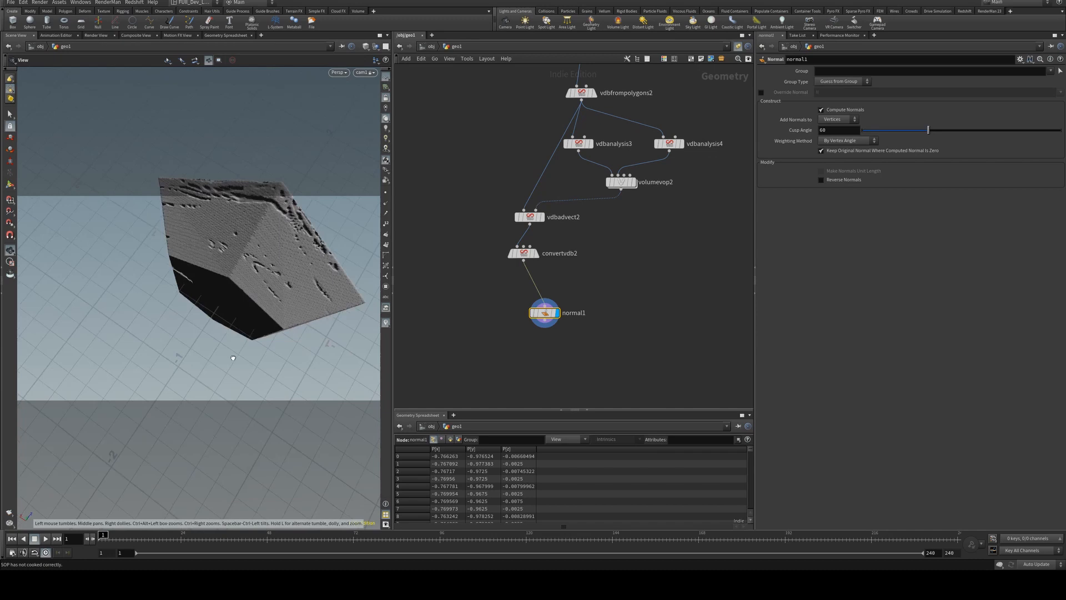
click(580, 92)
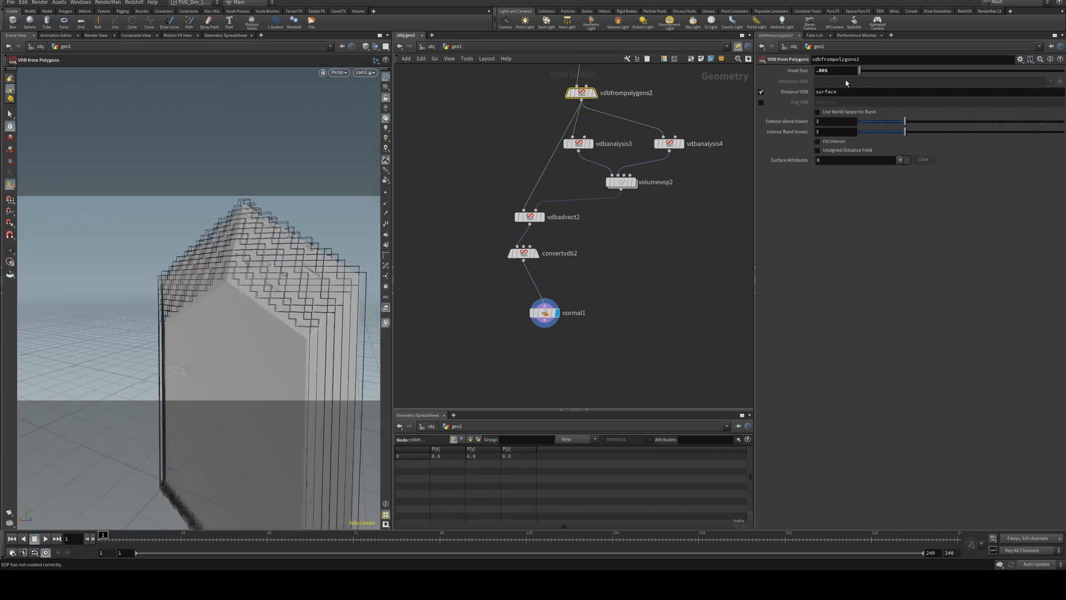
click(836, 69)
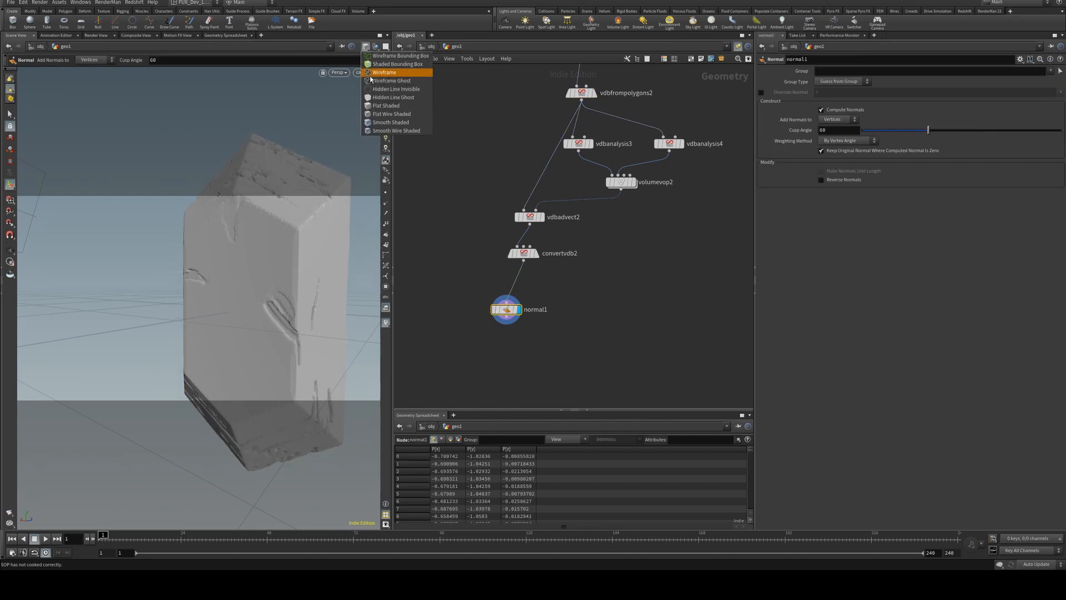
mouse_move(391, 113)
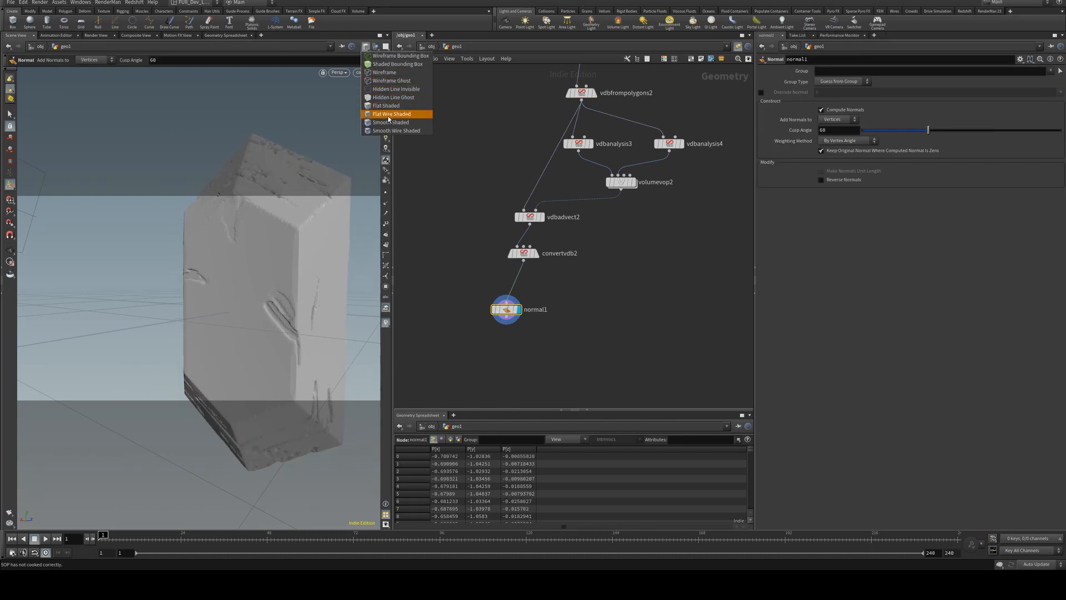
- Switch the viewport to Flat Wire Shaded and orbit and zoom over the gem mesh
click(391, 113)
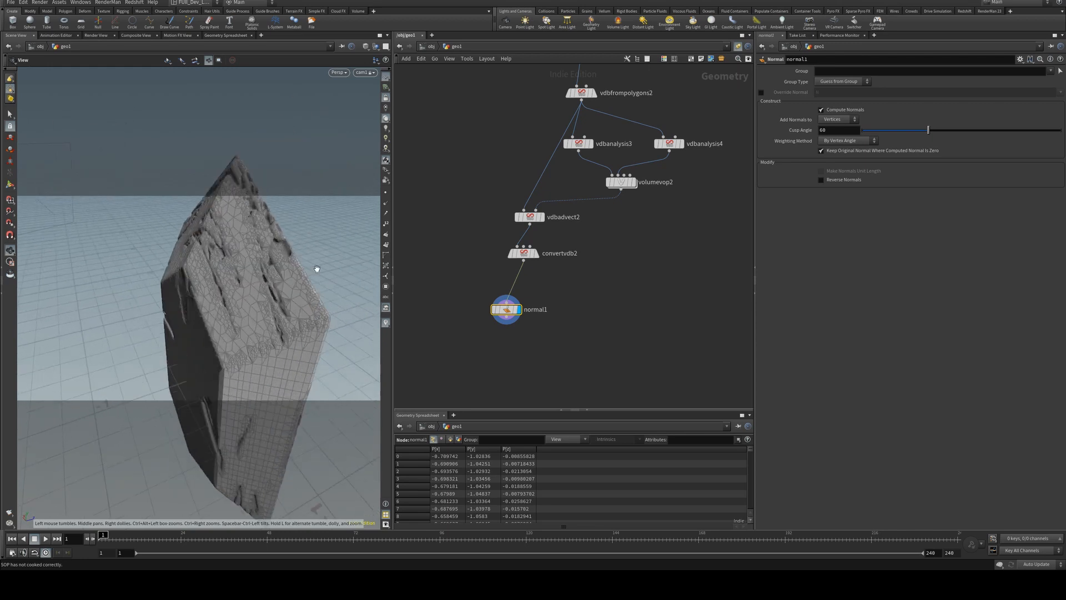
drag(316, 267, 234, 230)
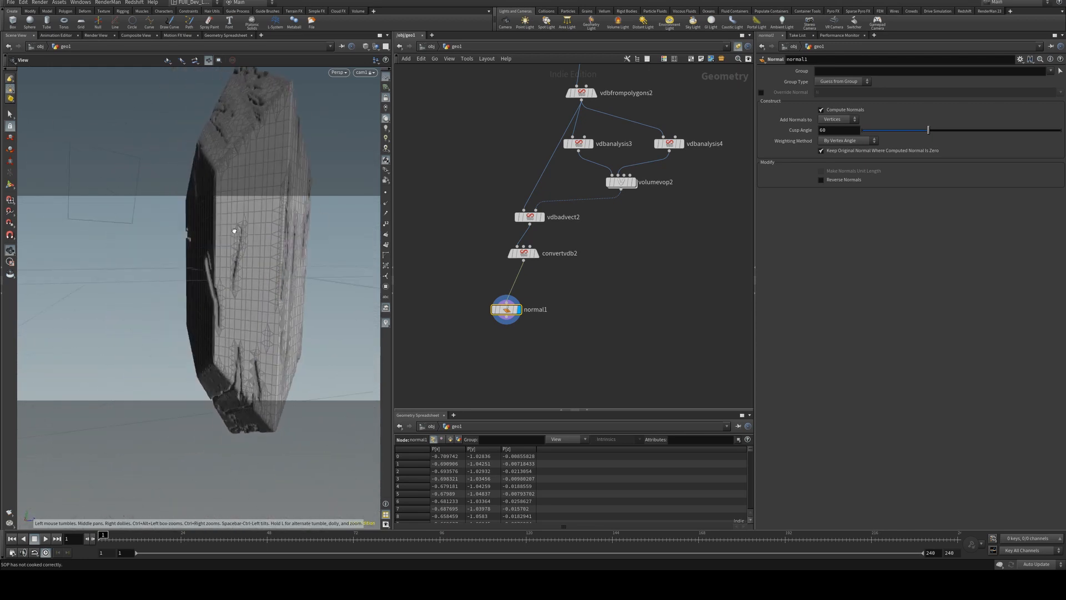
drag(234, 230, 359, 202)
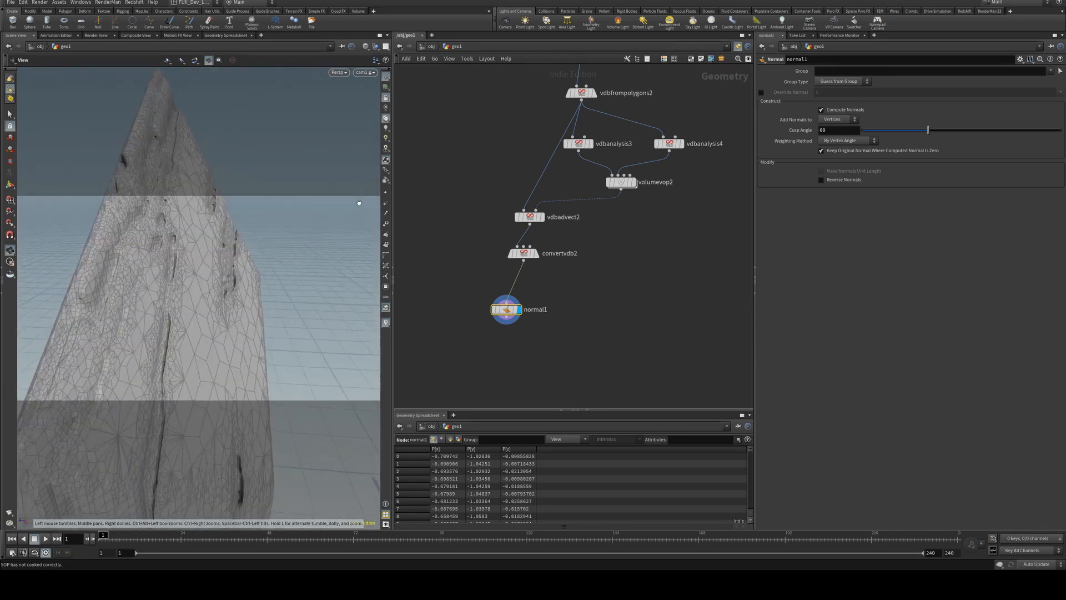
drag(204, 203, 181, 275)
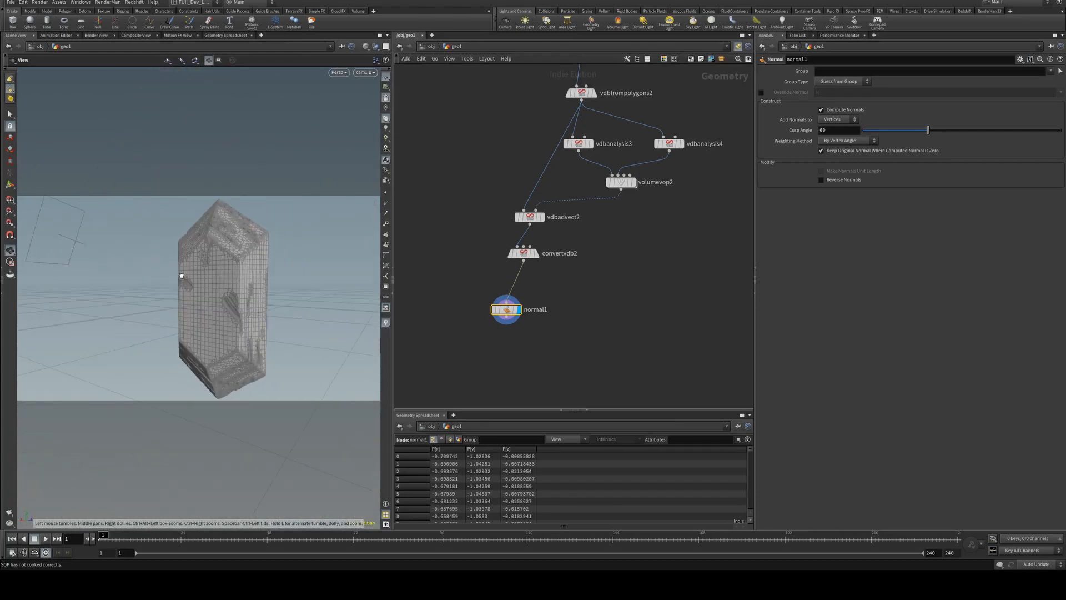